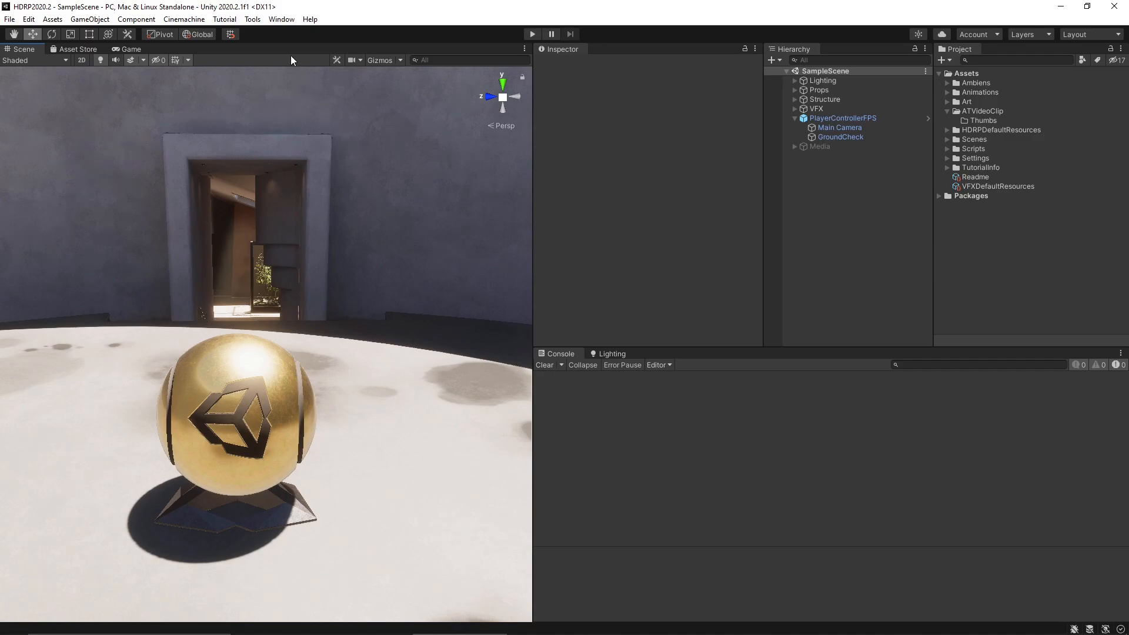
Open the AT+Video editor from Tools > Ambiens > ArchToolkit and add Project 1 at 1920 x 1080.
{"action": "left_click", "coordinate": [252, 19]}
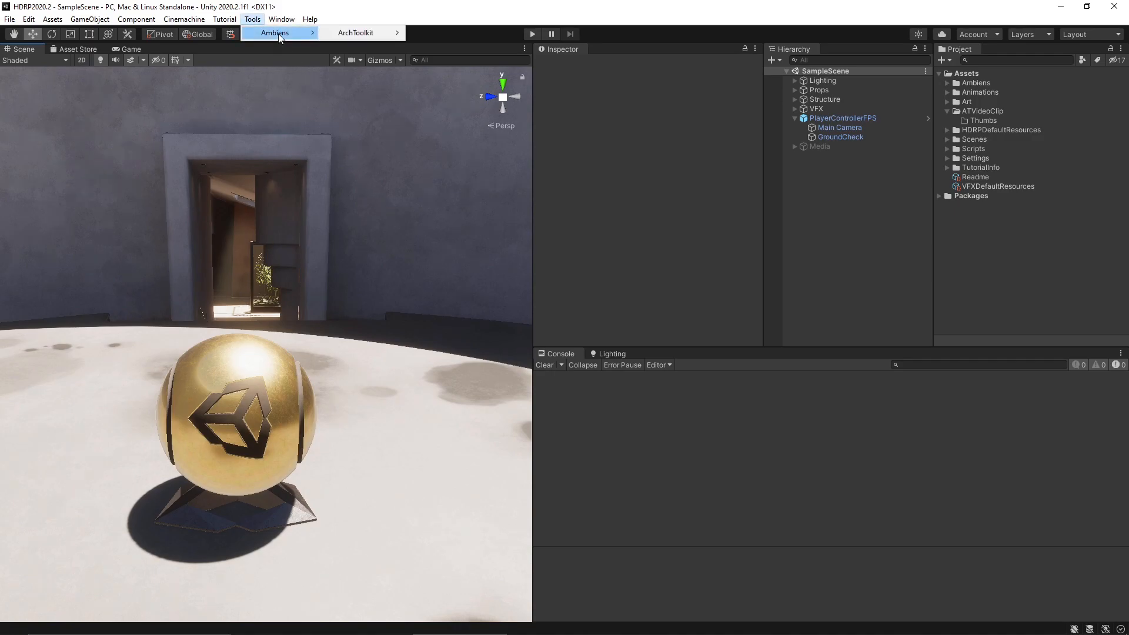
{"action": "mouse_move", "coordinate": [355, 33]}
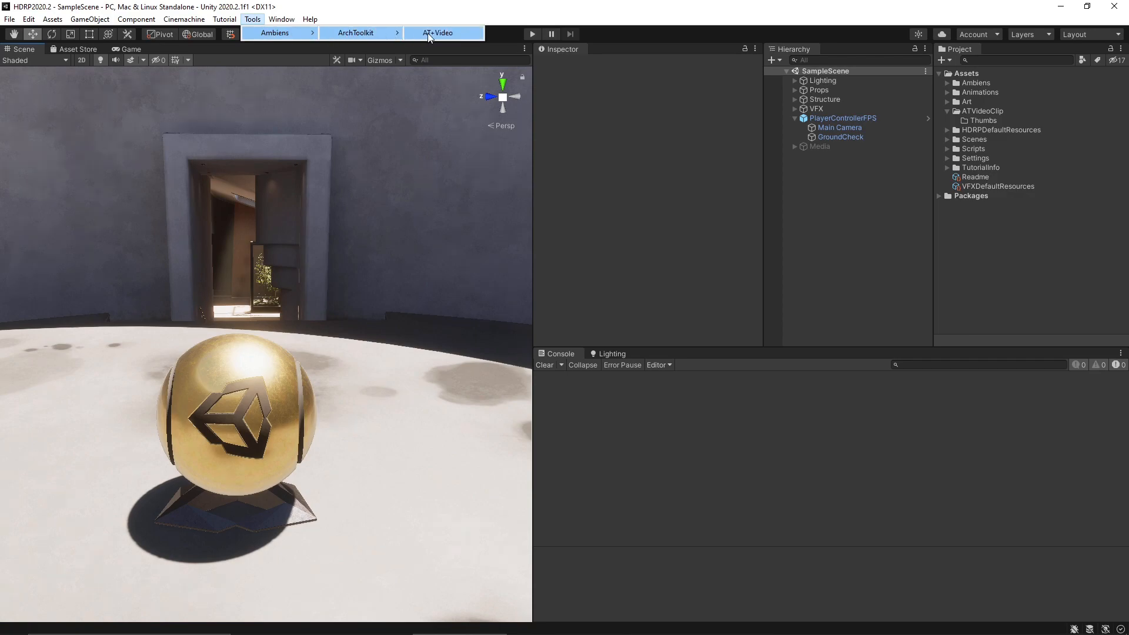
{"action": "left_click", "coordinate": [439, 33]}
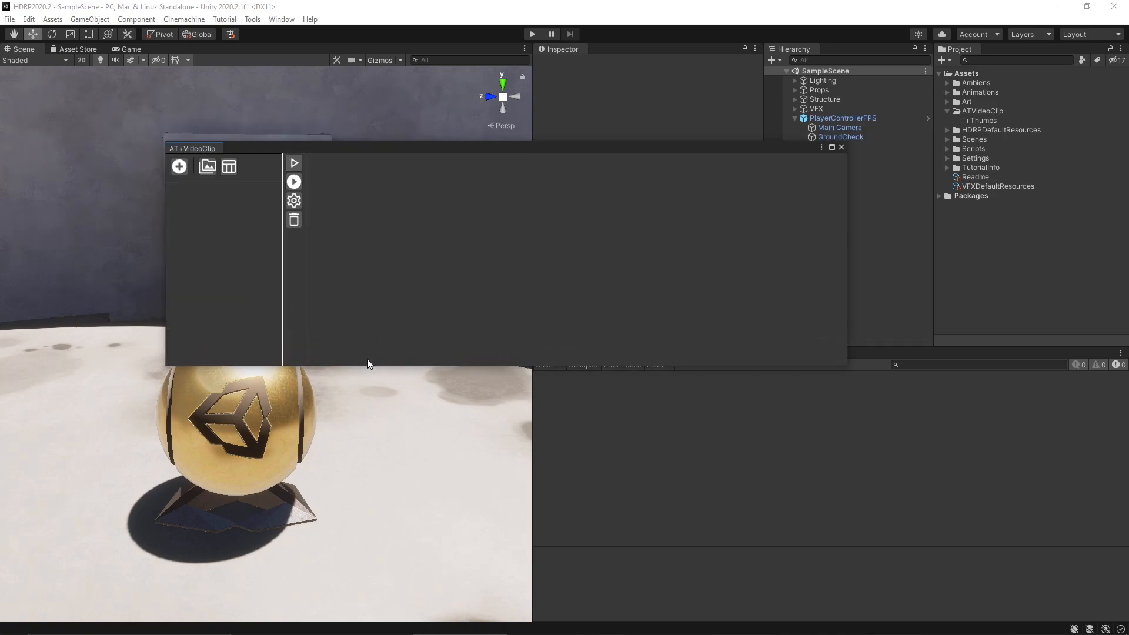
{"action": "mouse_move", "coordinate": [258, 329]}
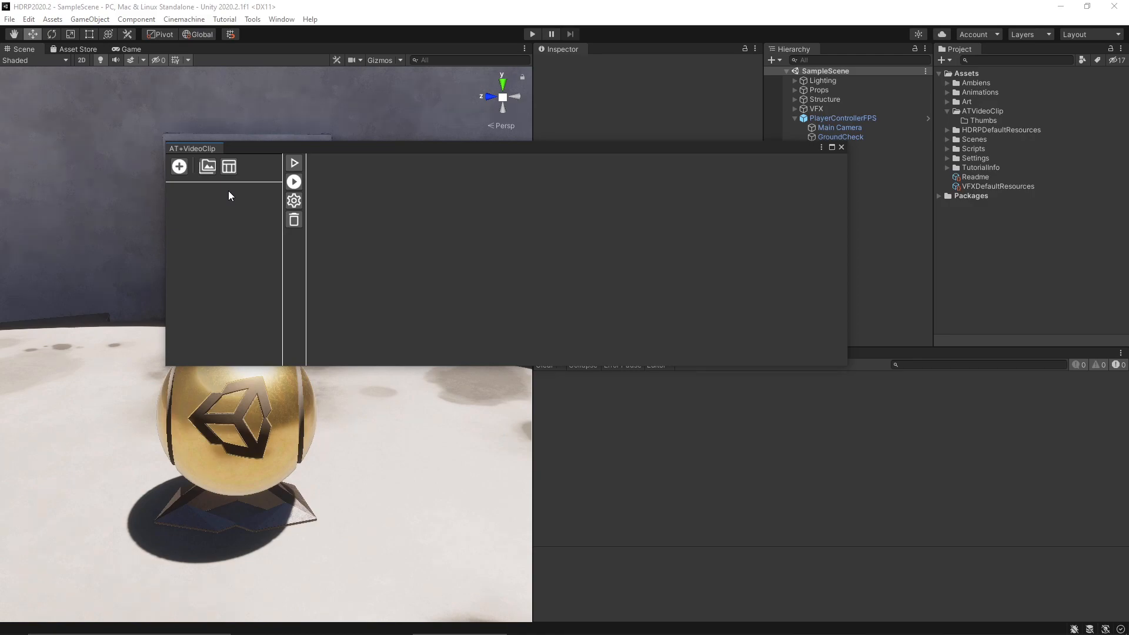
{"action": "mouse_move", "coordinate": [722, 235]}
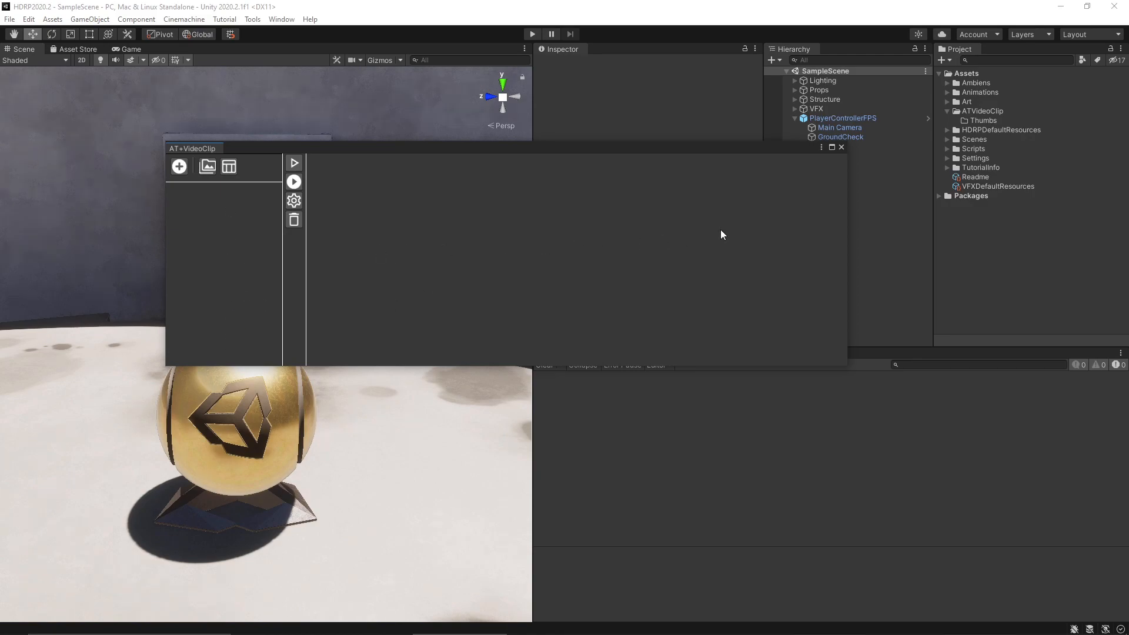
{"action": "mouse_move", "coordinate": [361, 259]}
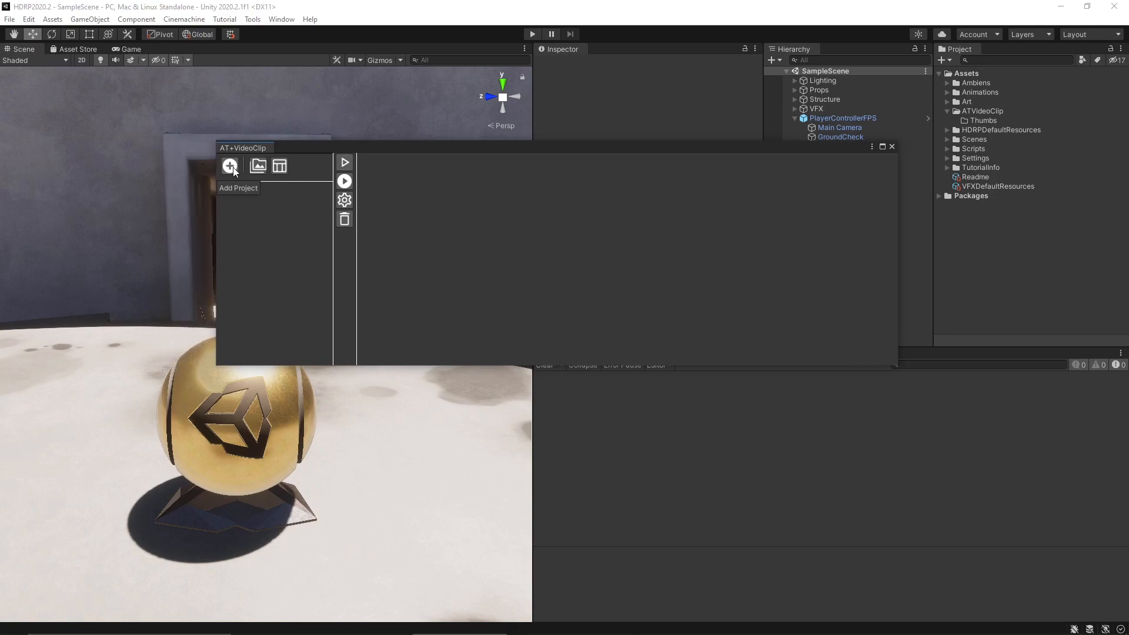
{"action": "left_click", "coordinate": [229, 165]}
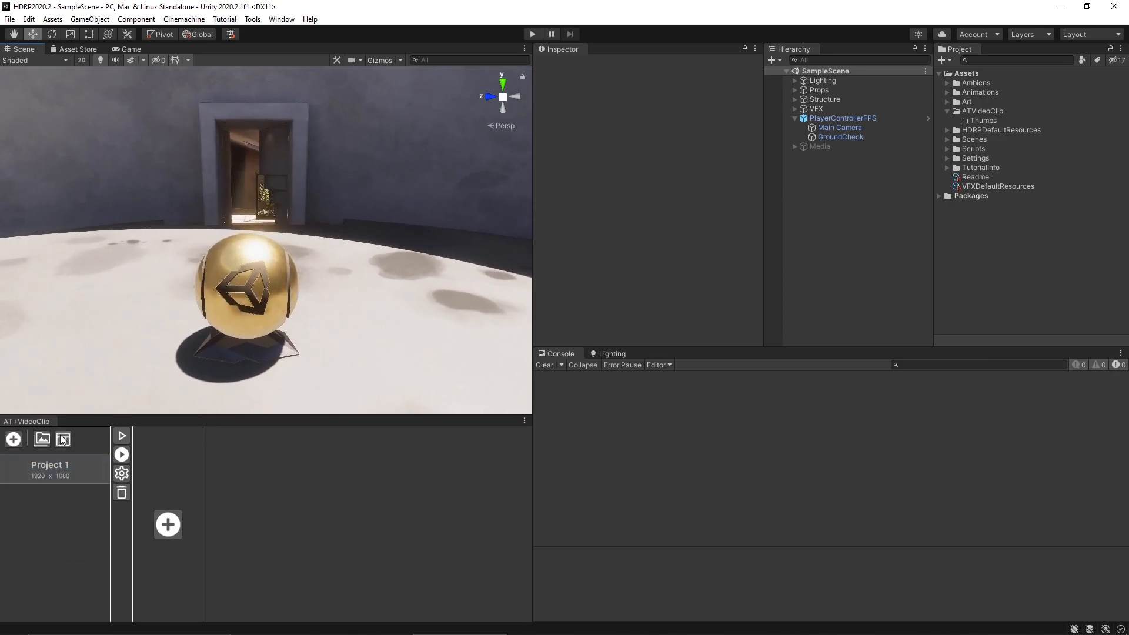
{"action": "mouse_move", "coordinate": [63, 439]}
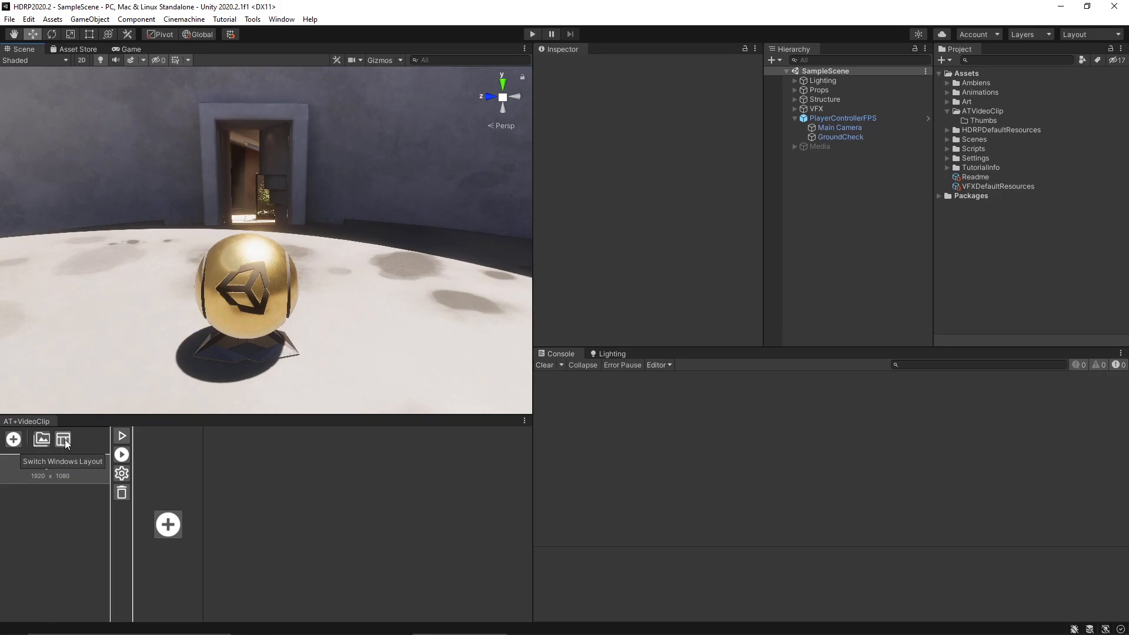
Toggle Switch Windows Layout so the scene and game views sit side by side above the clip editor.
{"action": "left_click", "coordinate": [62, 439]}
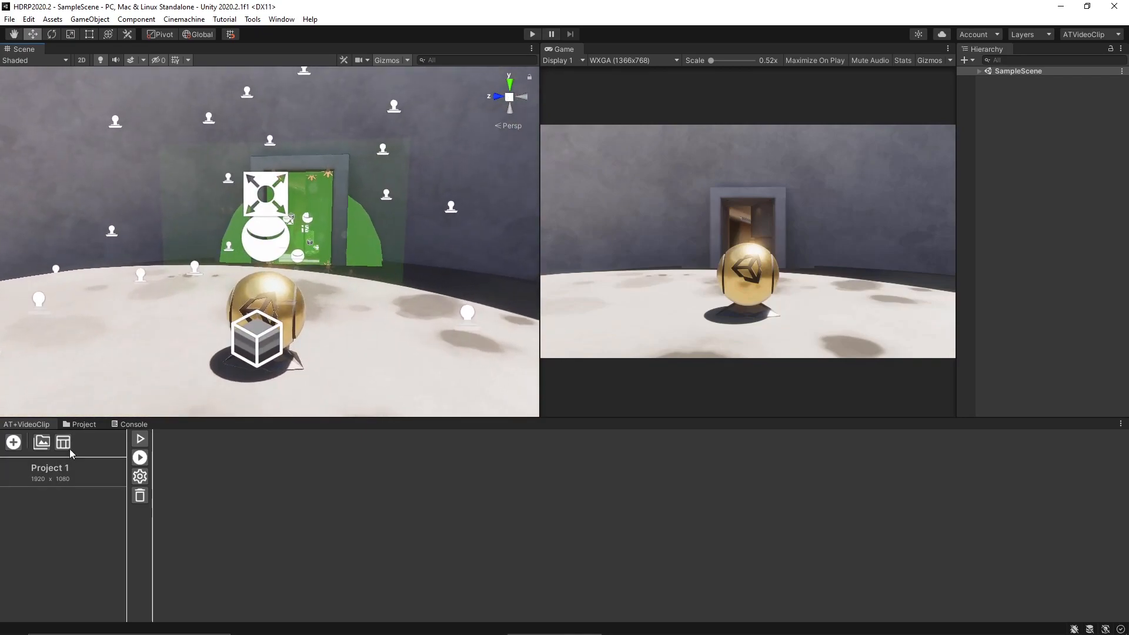
{"action": "mouse_move", "coordinate": [62, 442]}
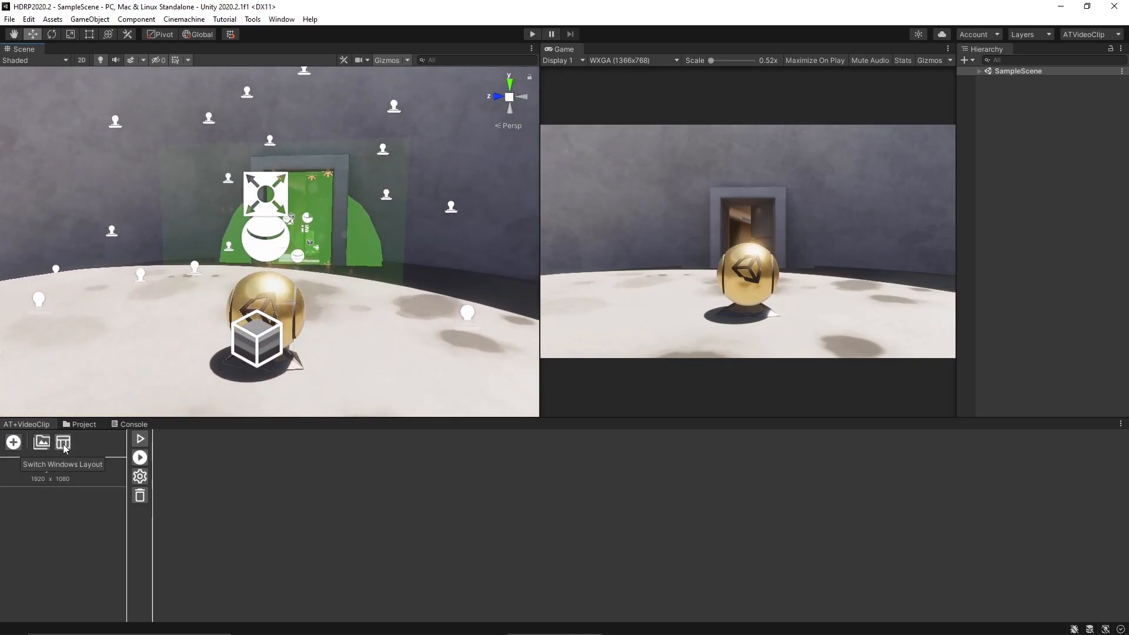
{"action": "left_click", "coordinate": [64, 442]}
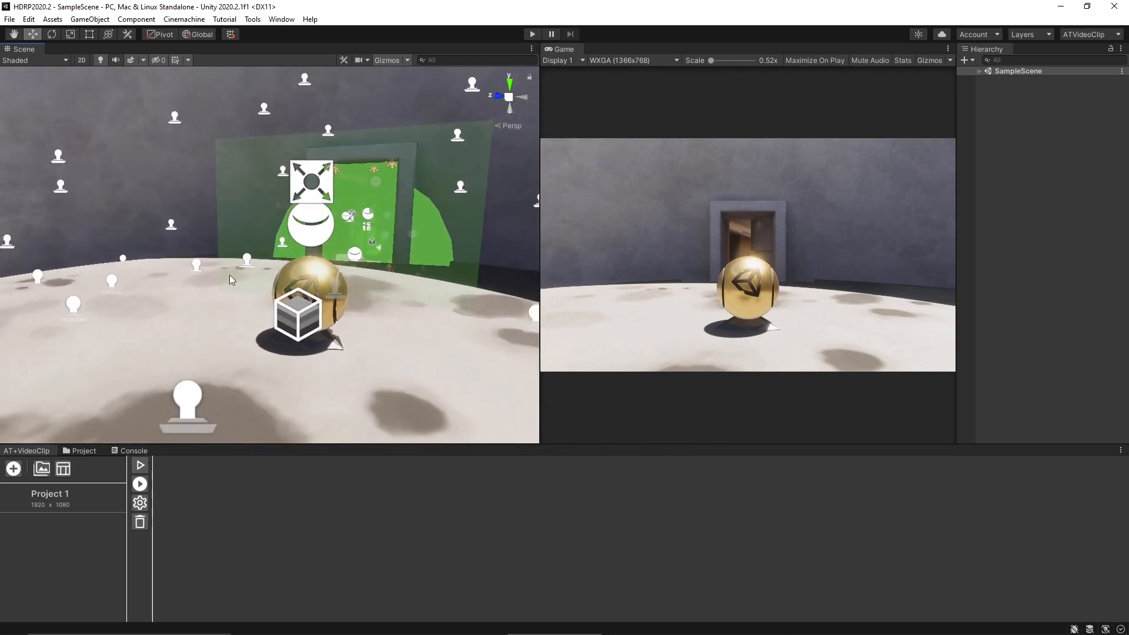
{"action": "mouse_move", "coordinate": [387, 60]}
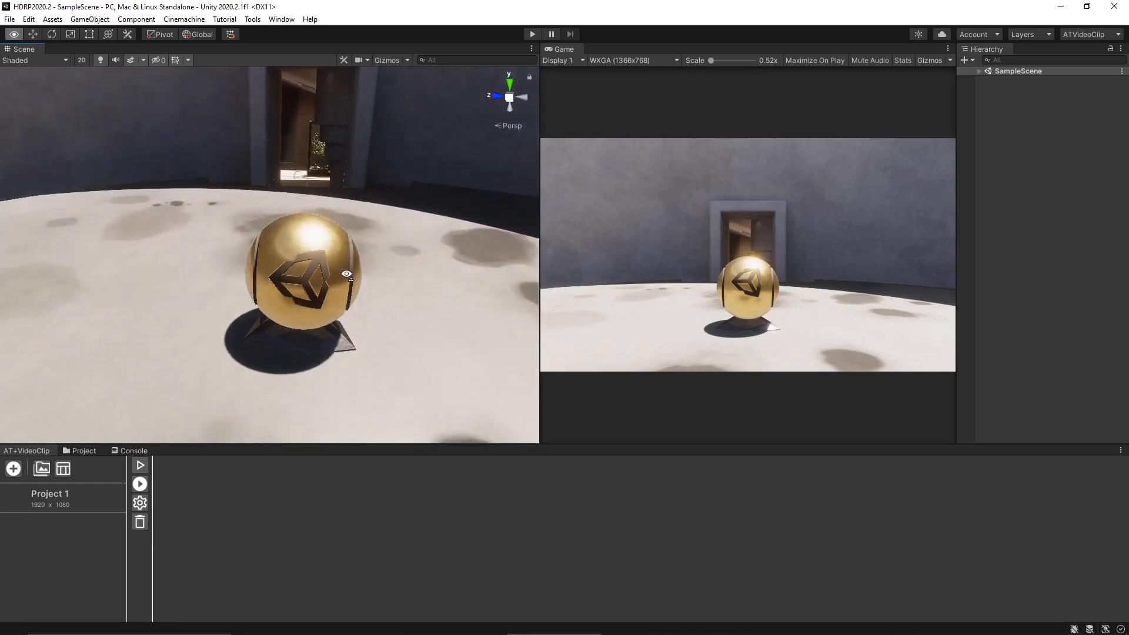
Add a 10-second clip to Project 1 with two keyframes from different views of the gold sphere.
{"action": "left_click", "coordinate": [49, 498]}
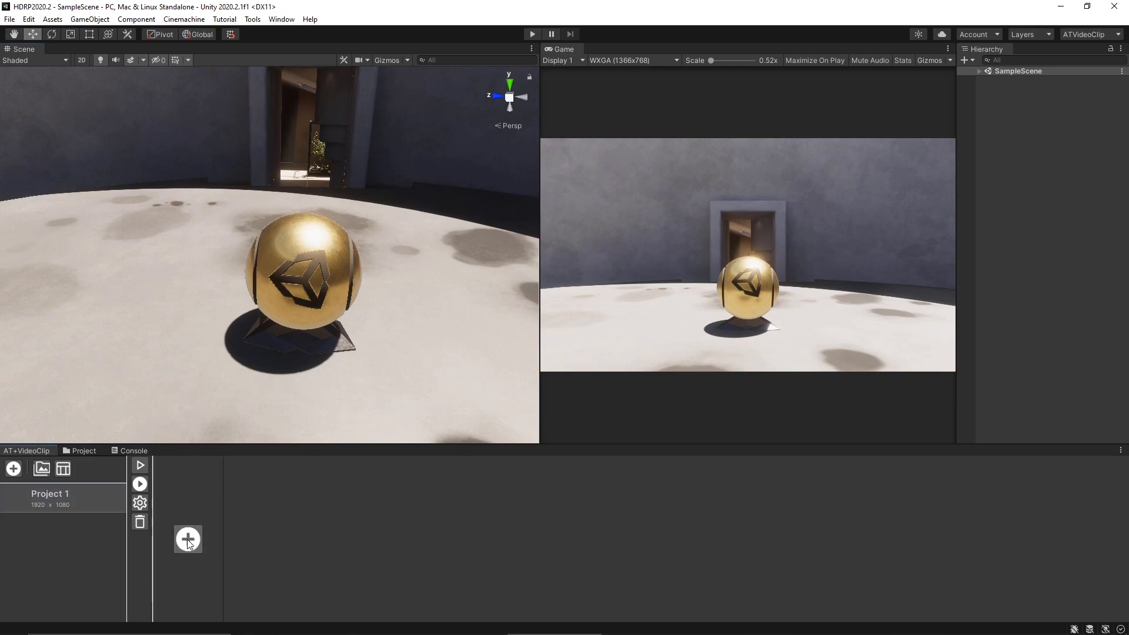
{"action": "left_click", "coordinate": [188, 538]}
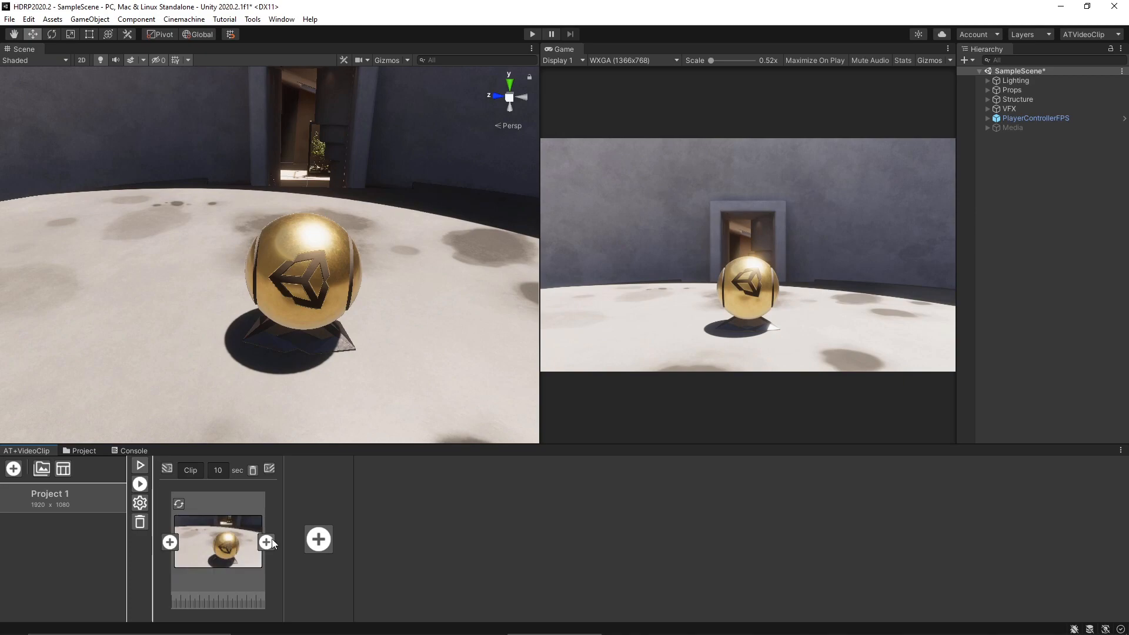
{"action": "mouse_move", "coordinate": [201, 529]}
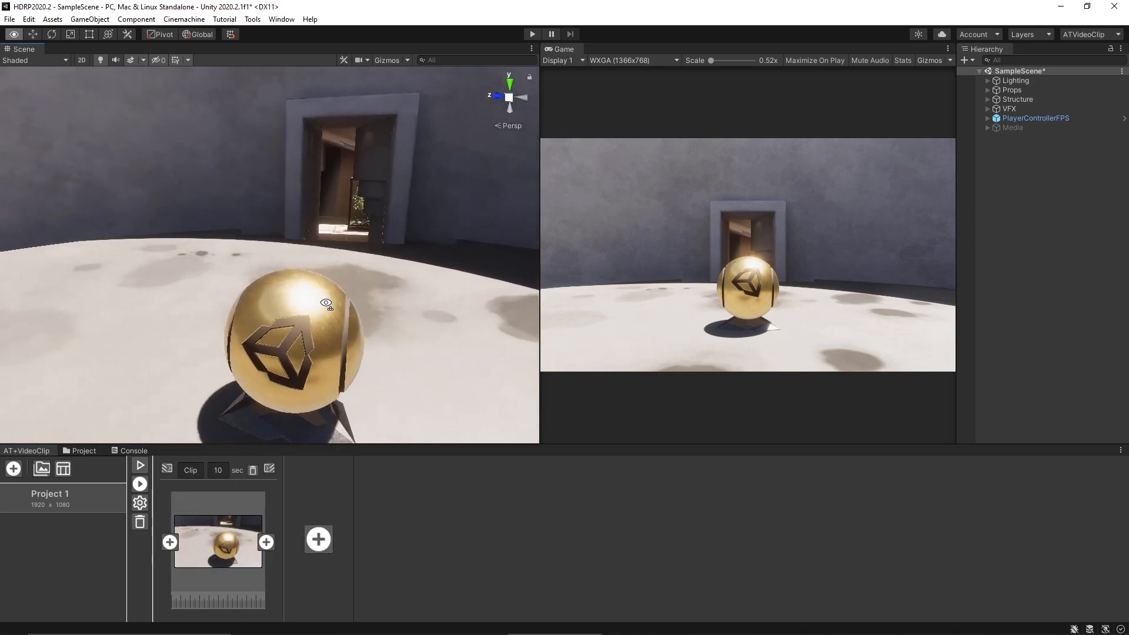
{"action": "left_click_drag", "start_coordinate": [325, 302], "coordinate": [303, 315]}
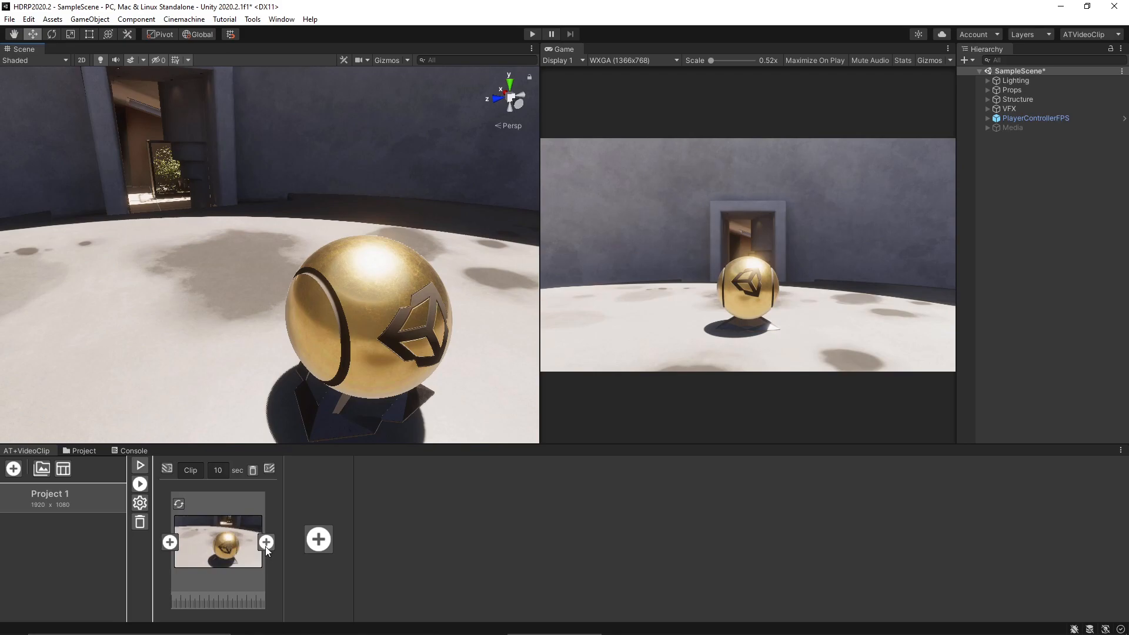
{"action": "left_click", "coordinate": [267, 541]}
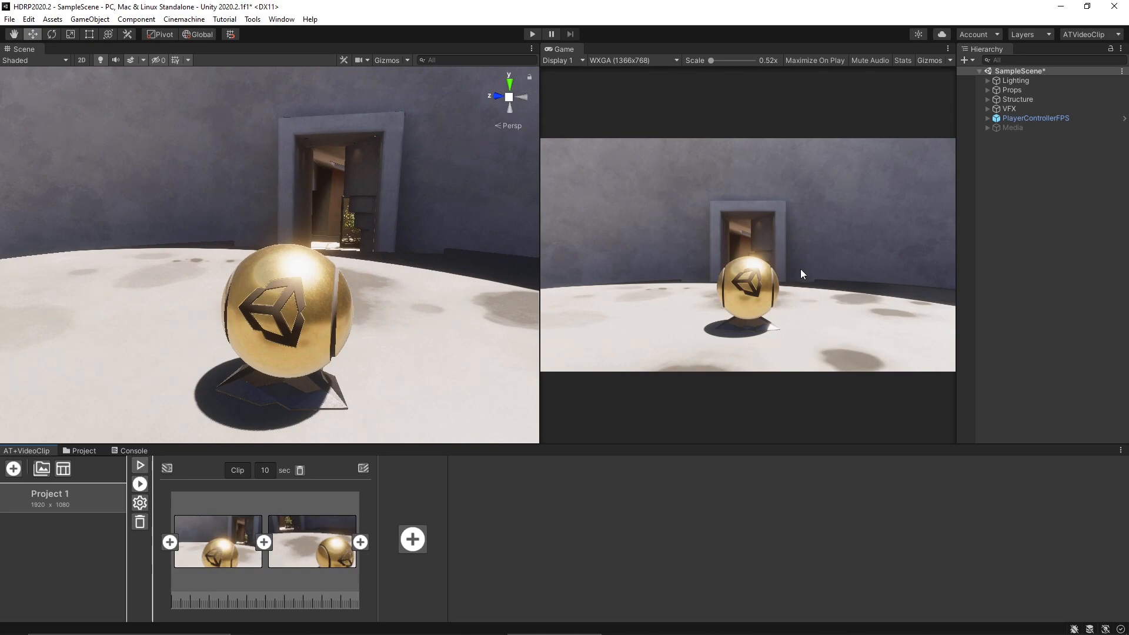
{"action": "mouse_move", "coordinate": [705, 250]}
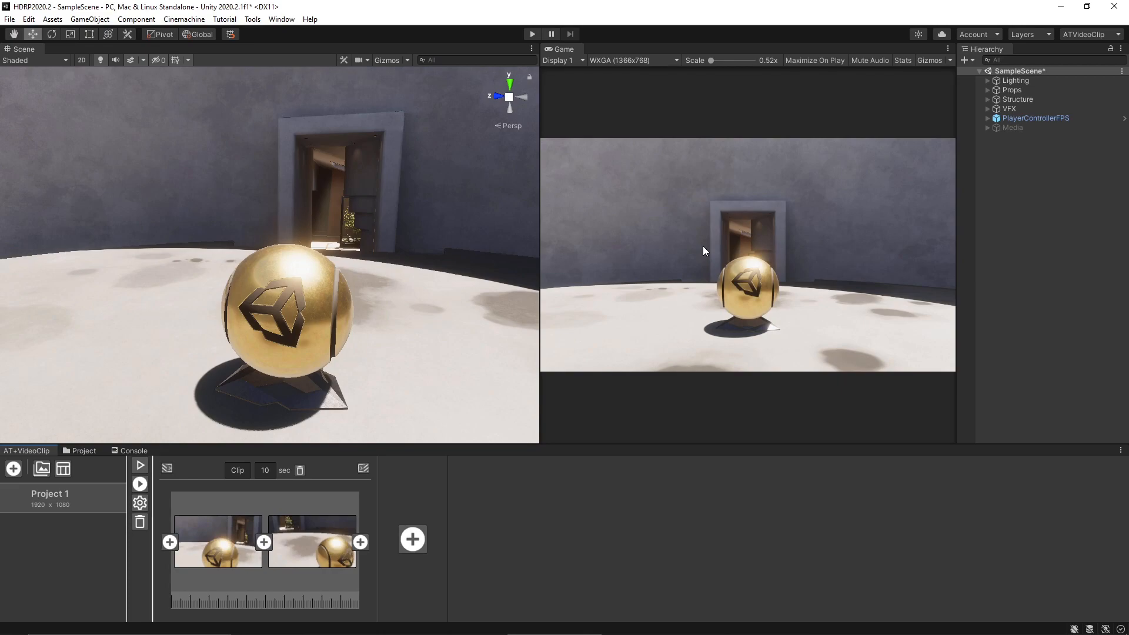
{"action": "mouse_move", "coordinate": [681, 301]}
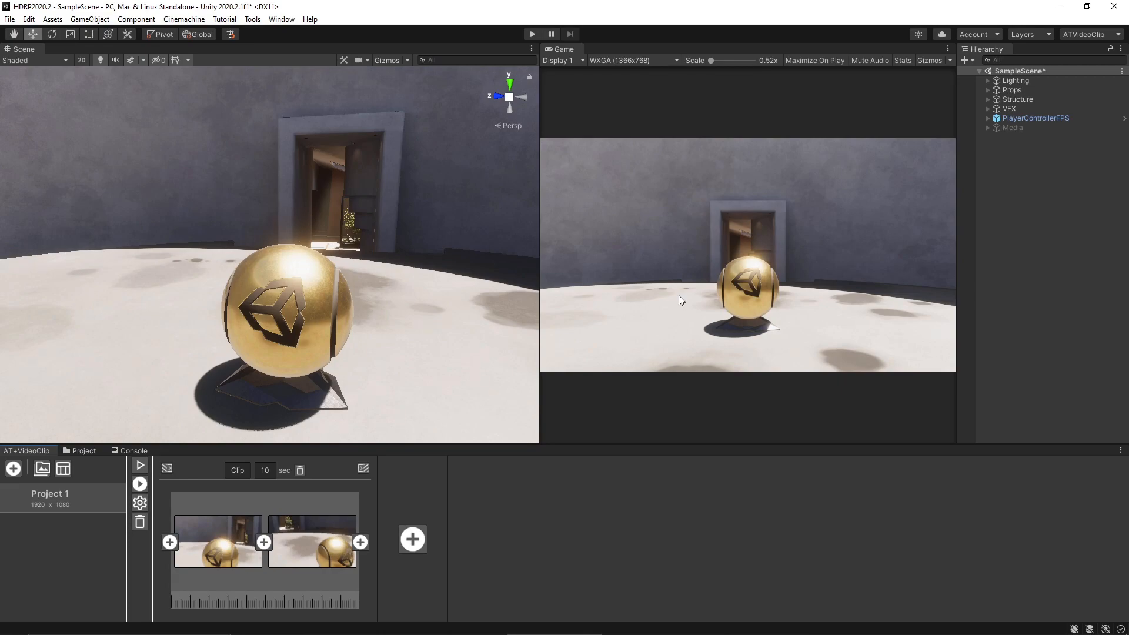
Show the Inspector for PlayerControllerFPS and disable its Player Movement script.
{"action": "left_click", "coordinate": [988, 118]}
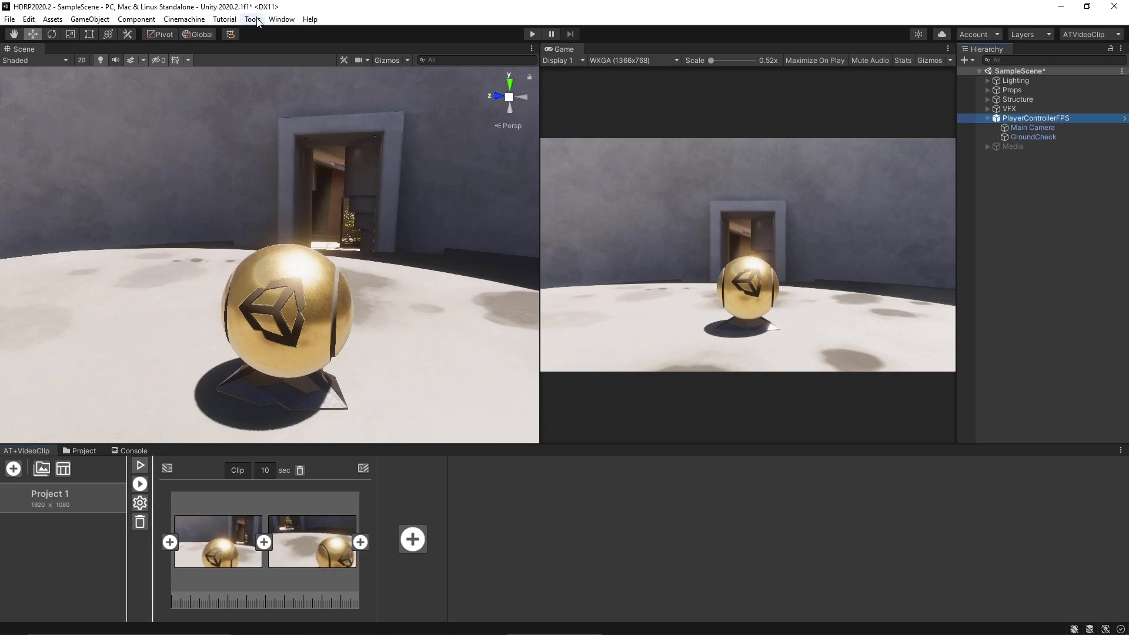
{"action": "left_click", "coordinate": [281, 19]}
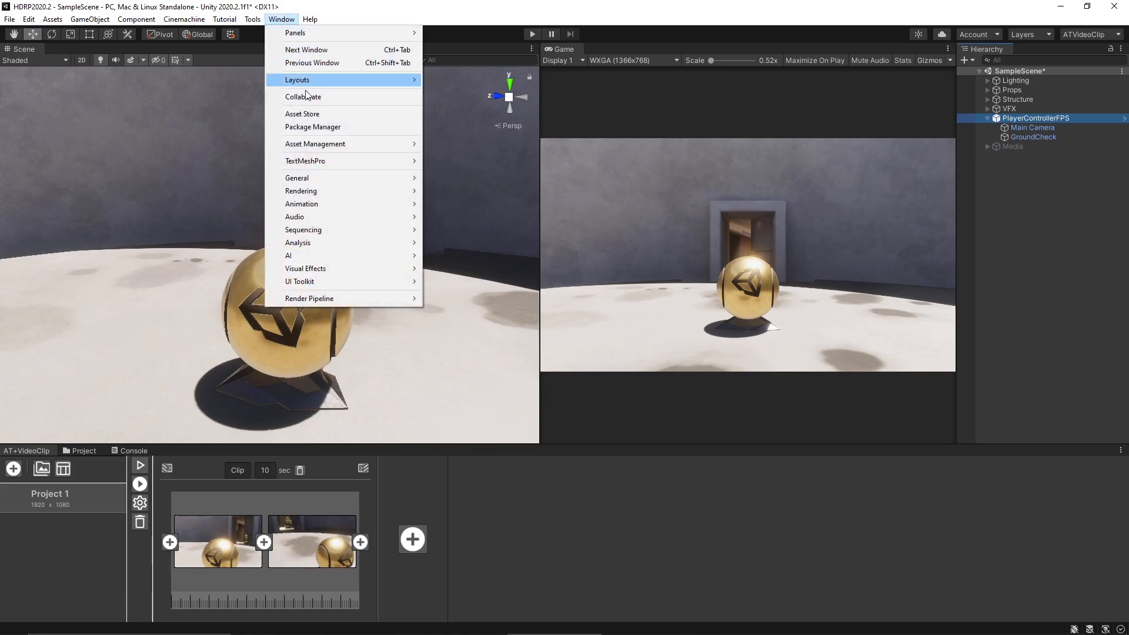
{"action": "mouse_move", "coordinate": [315, 144]}
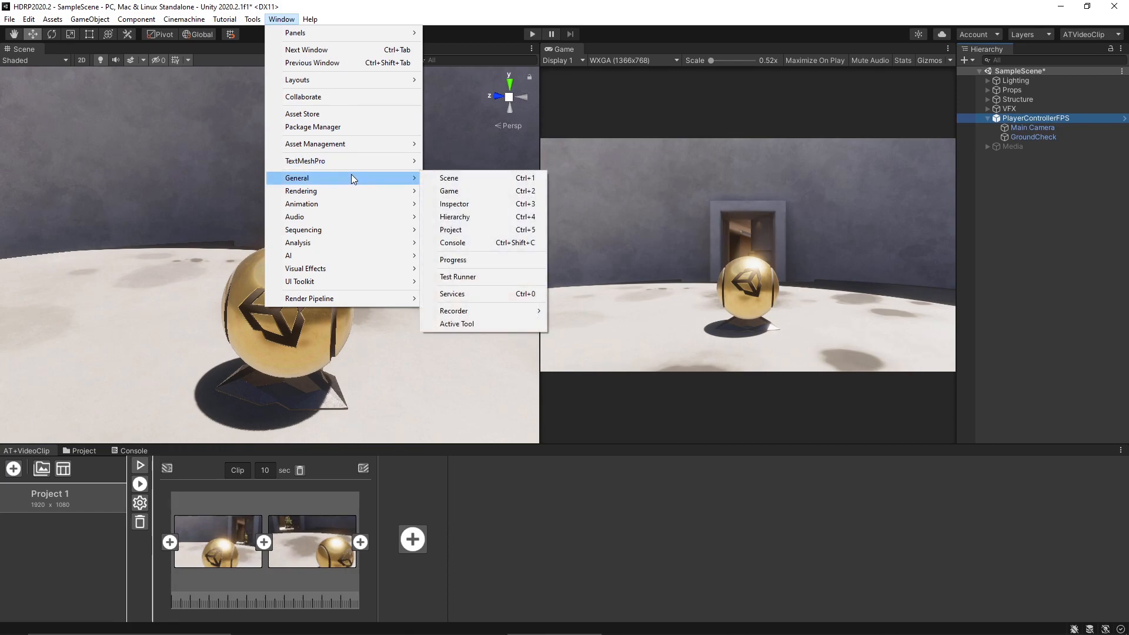
{"action": "mouse_move", "coordinate": [482, 203]}
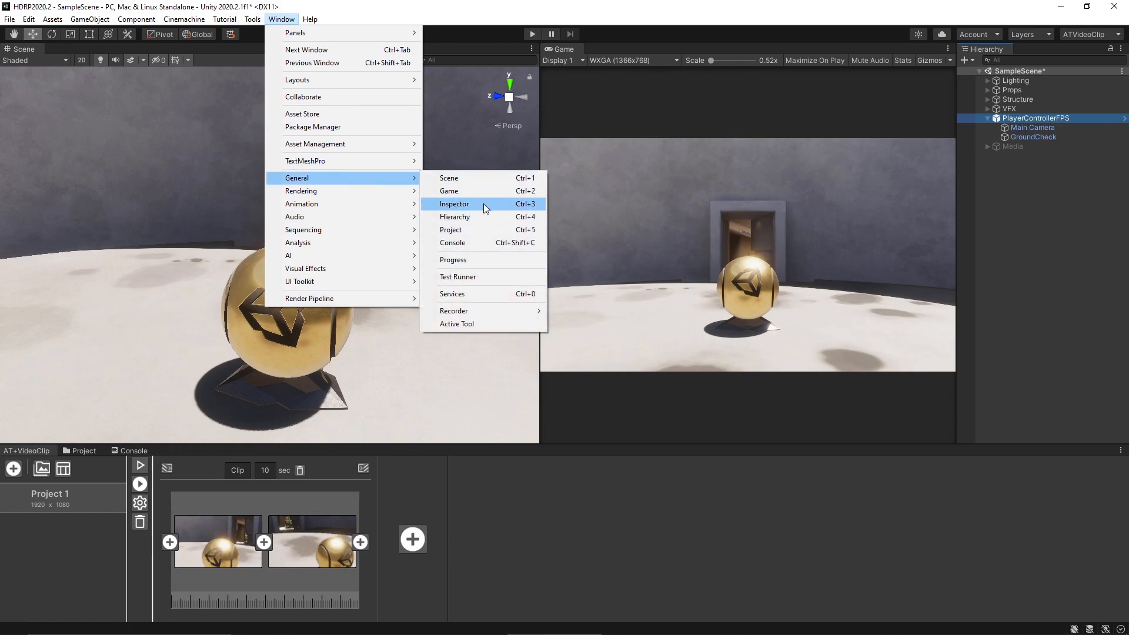
{"action": "left_click", "coordinate": [454, 204]}
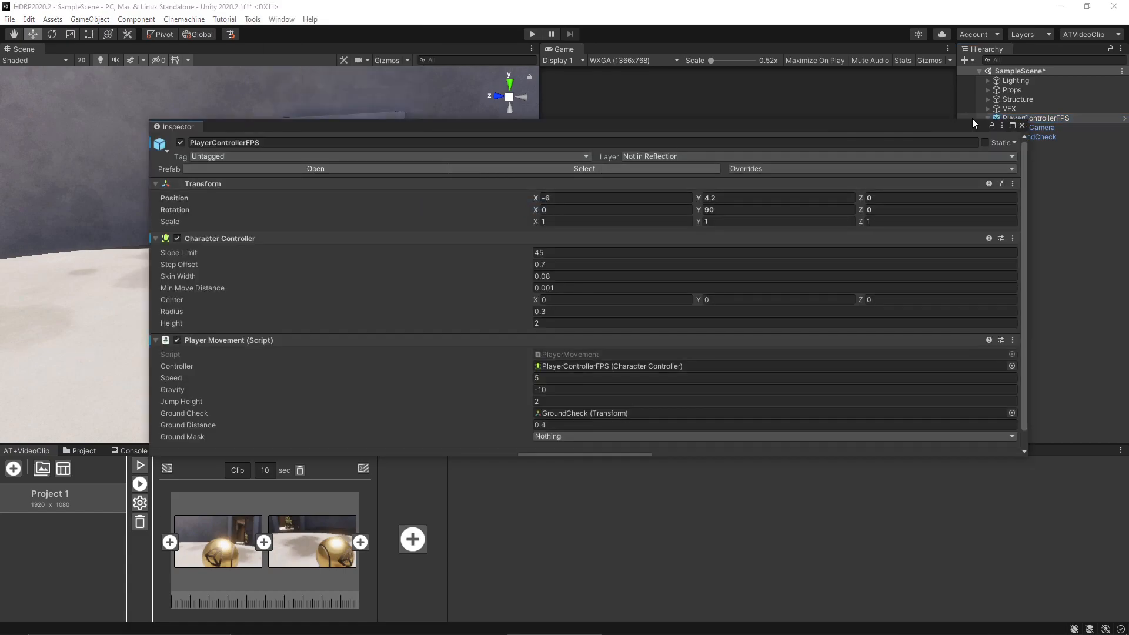
{"action": "left_click", "coordinate": [774, 275]}
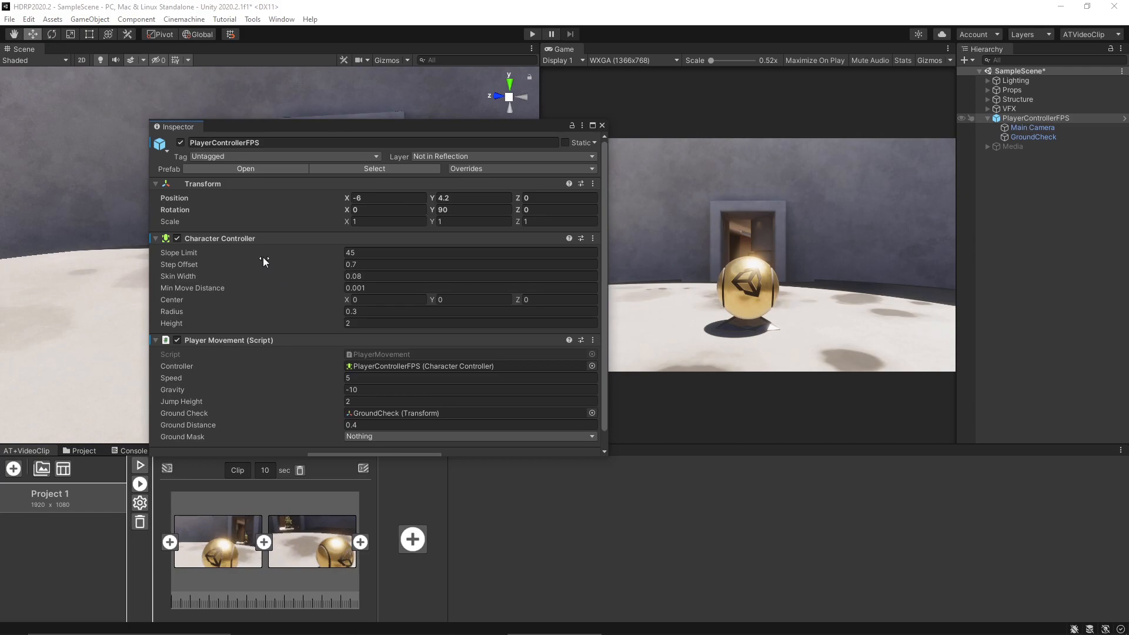
{"action": "left_click", "coordinate": [176, 239]}
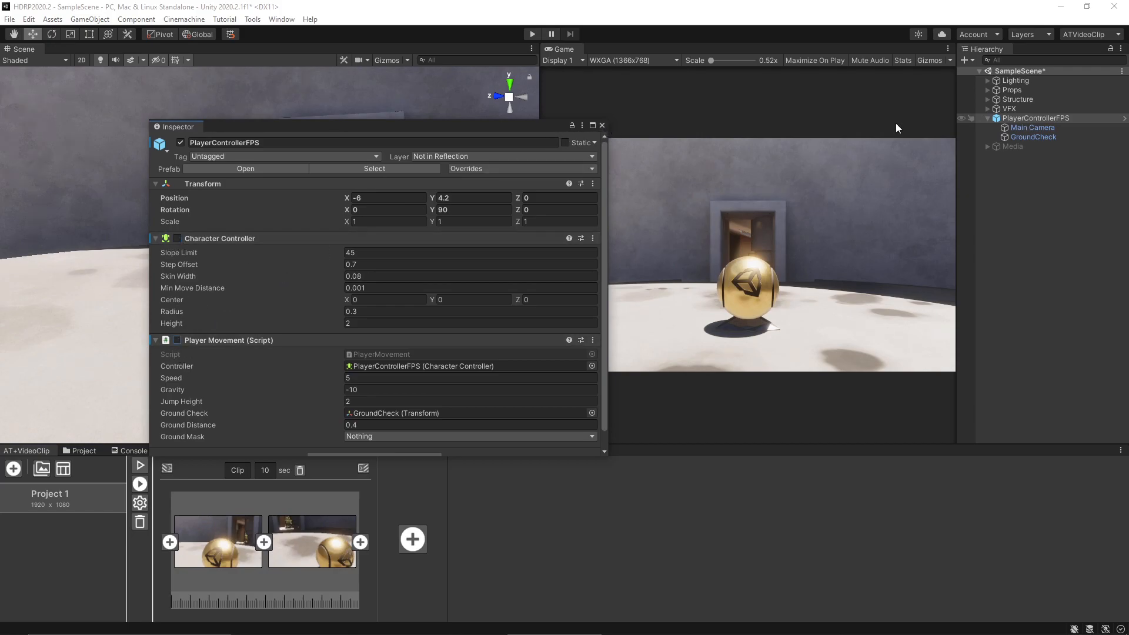
Disable the Look With Mouse script on Main Camera.
{"action": "left_click", "coordinate": [1033, 127]}
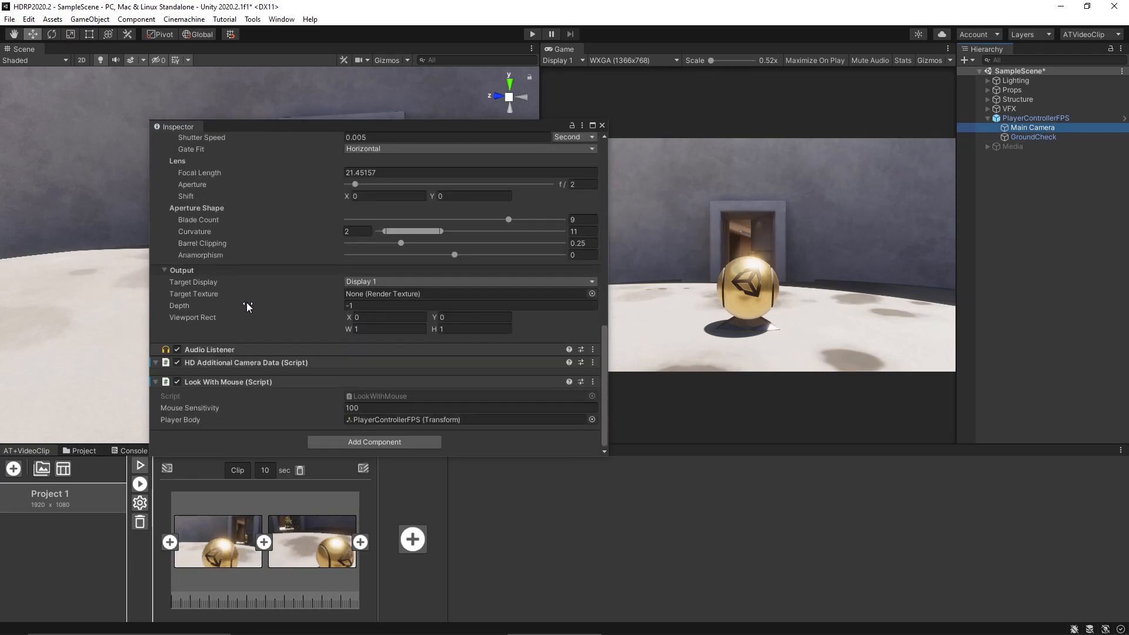
{"action": "left_click", "coordinate": [176, 382]}
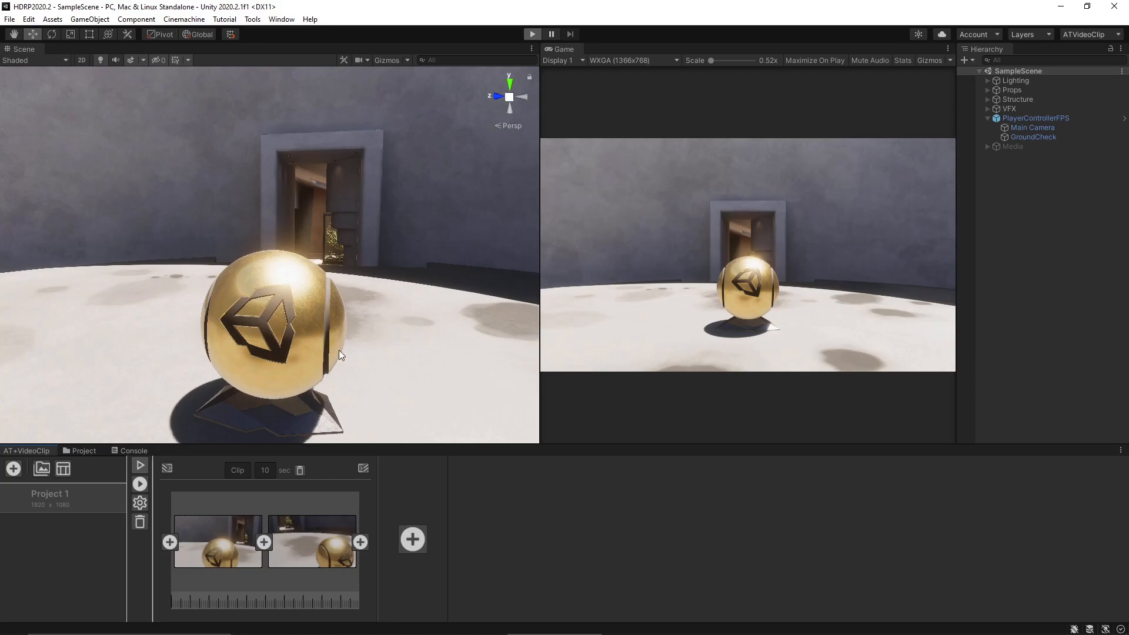
{"action": "mouse_move", "coordinate": [454, 294]}
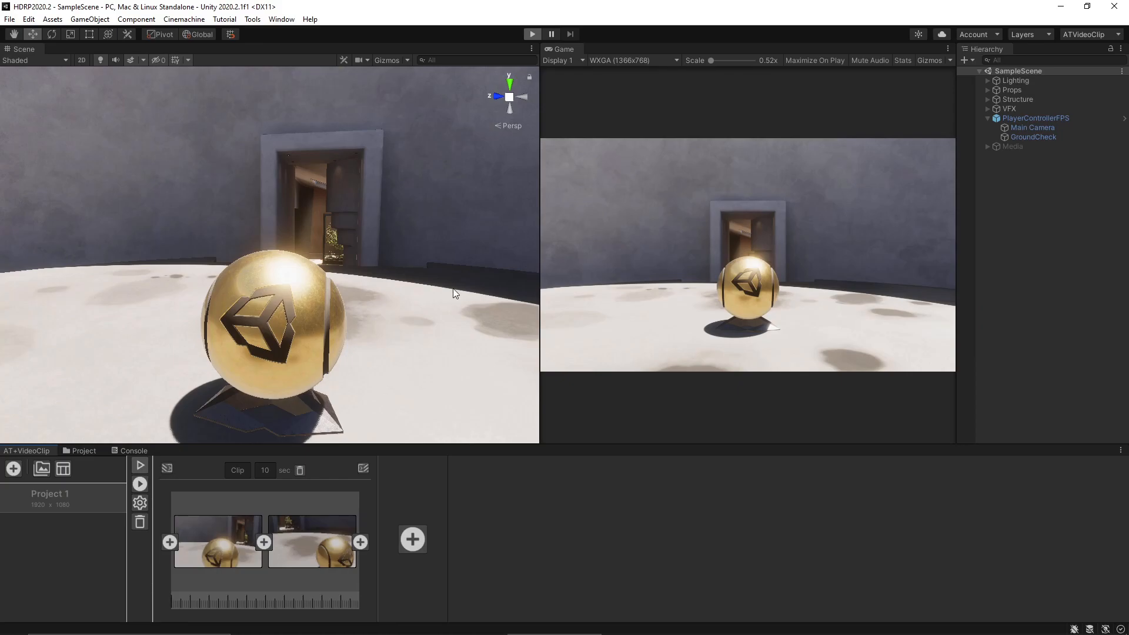
Capture a third camera keyframe of the gold sphere and set the clip length to 5 sec.
{"action": "left_click", "coordinate": [532, 34]}
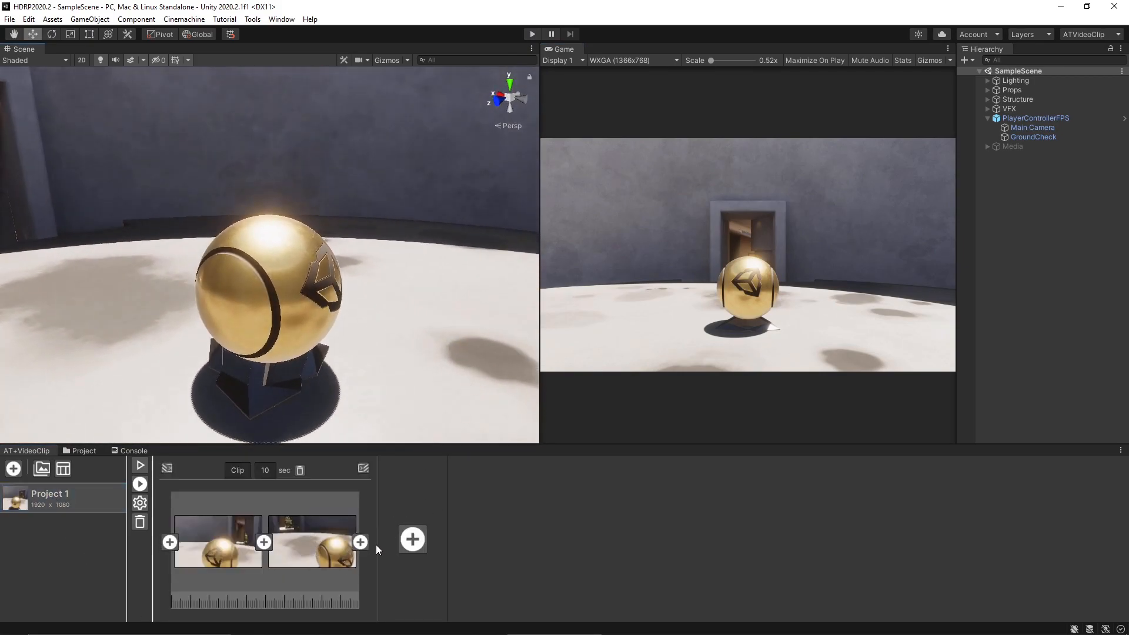
{"action": "left_click", "coordinate": [360, 541]}
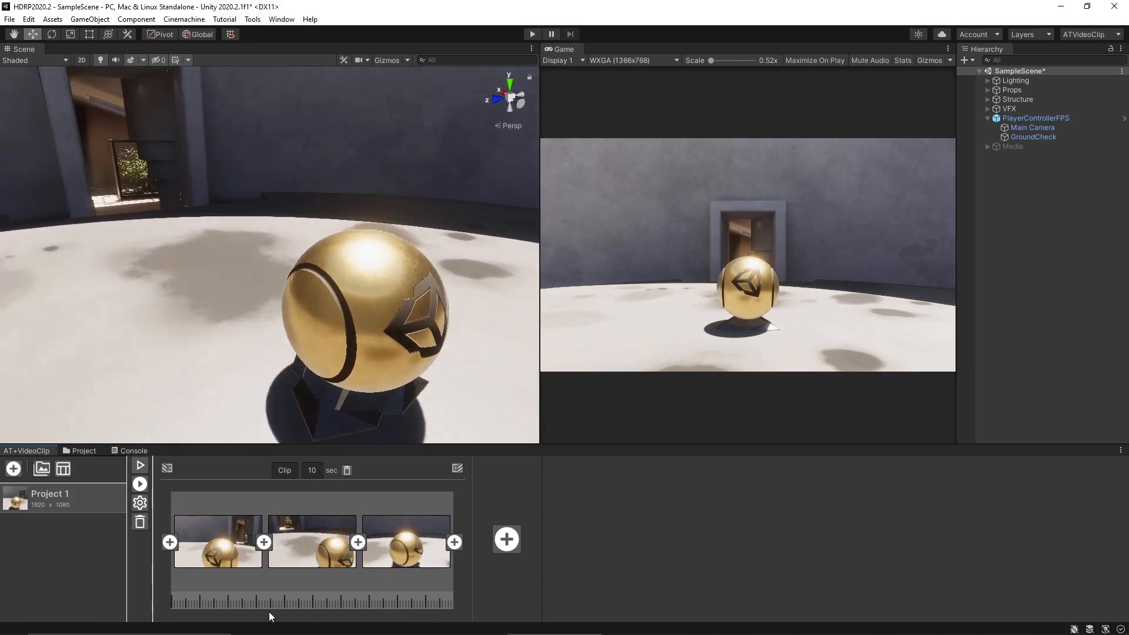
{"action": "left_click", "coordinate": [311, 470]}
{"action": "type", "text": "5"}
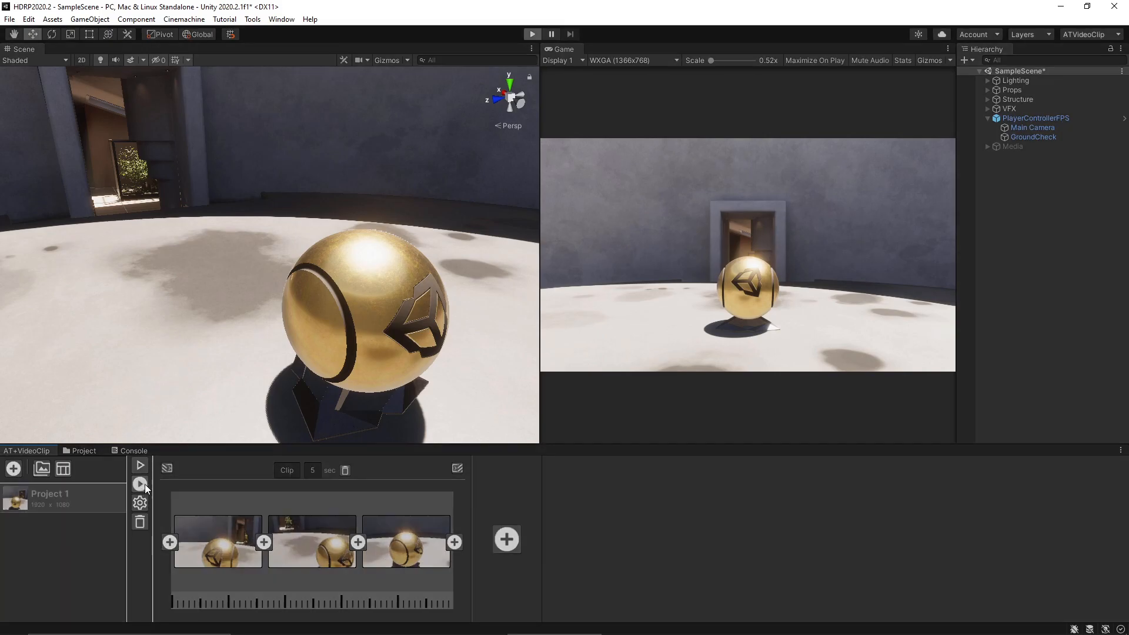
{"action": "mouse_move", "coordinate": [432, 328]}
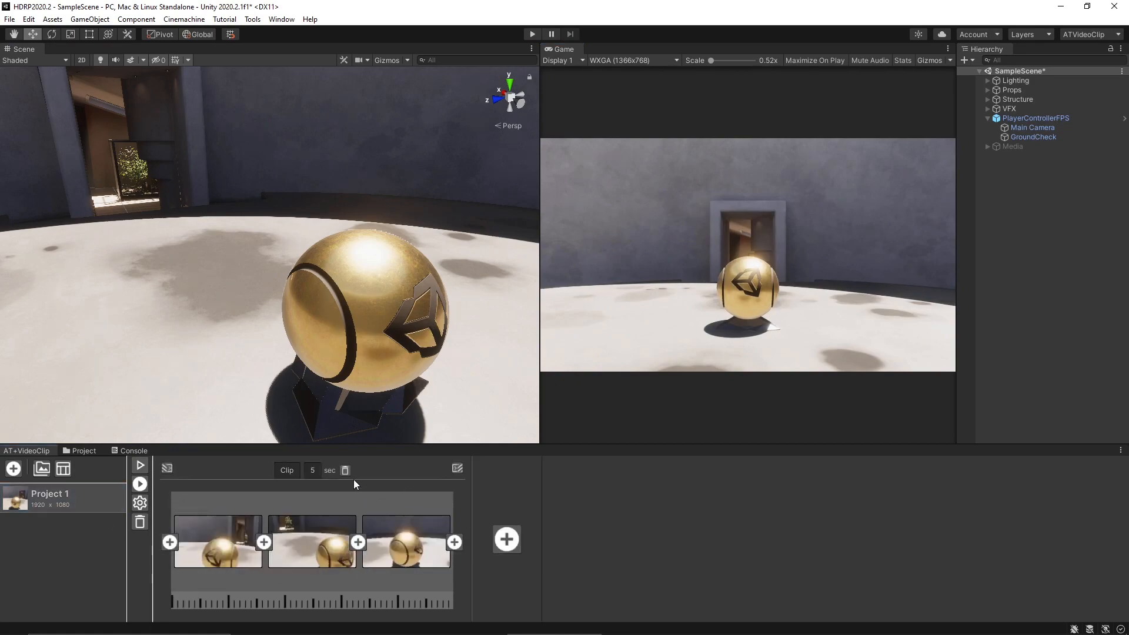
{"action": "mouse_move", "coordinate": [41, 469]}
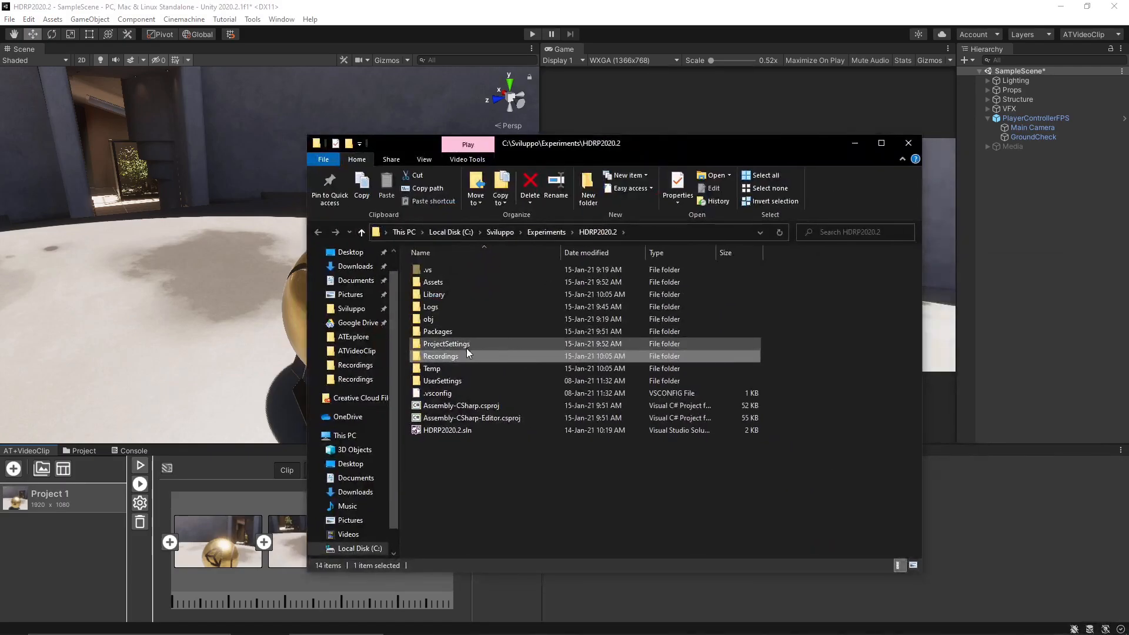
Browse the Recordings folder in Details view and play the last 3840x2160 MP4 render.
{"action": "double_click", "coordinate": [440, 356]}
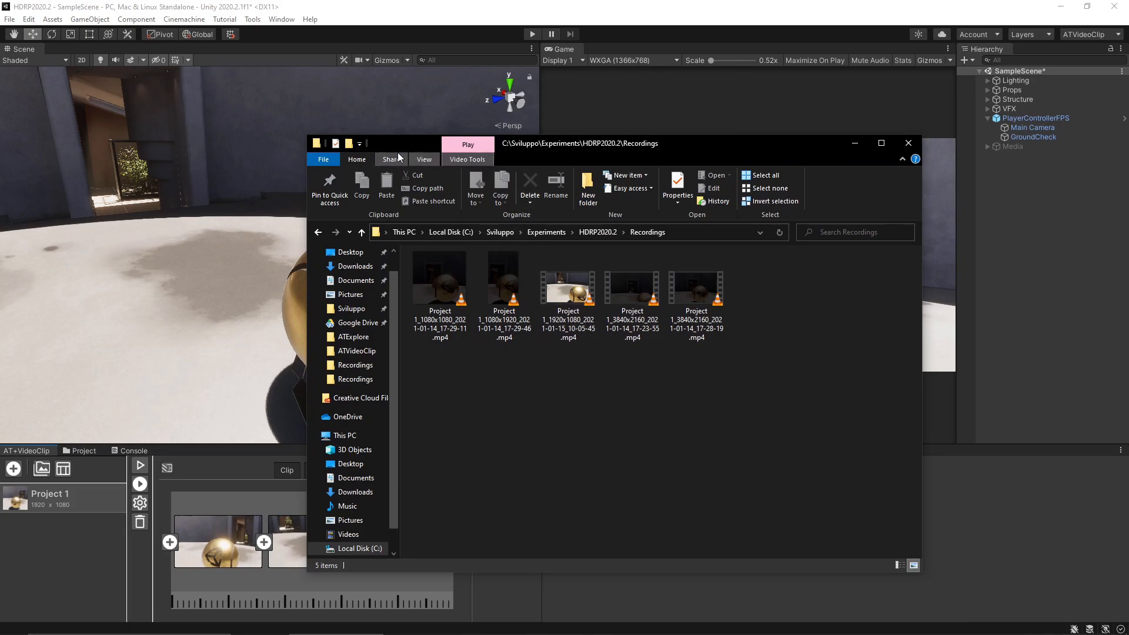
{"action": "left_click", "coordinate": [423, 159]}
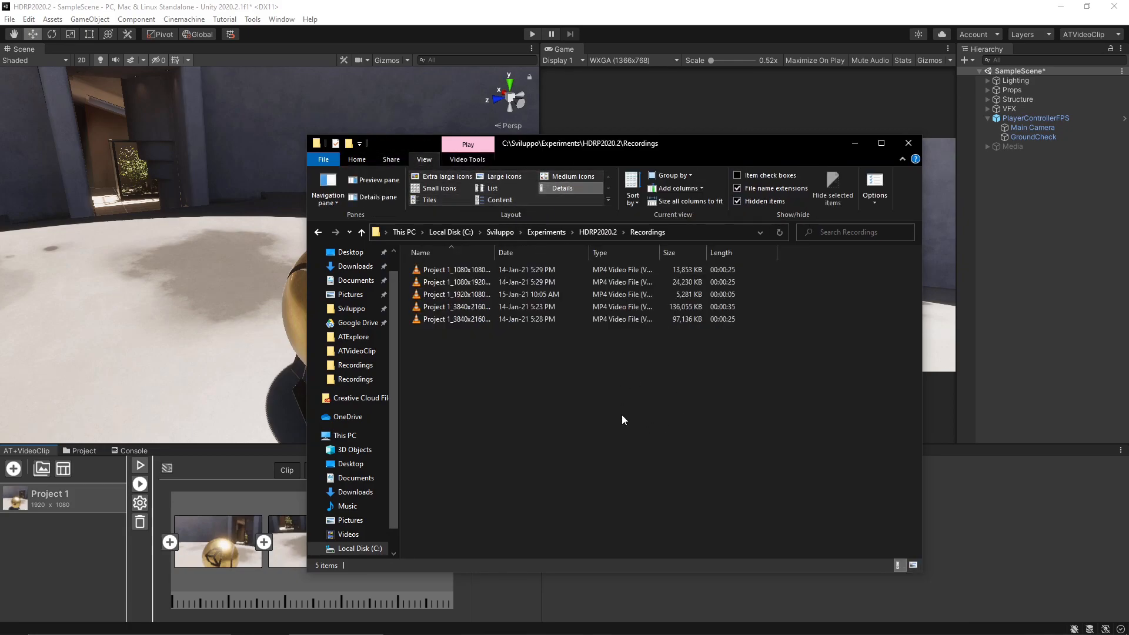
{"action": "left_click", "coordinate": [458, 318]}
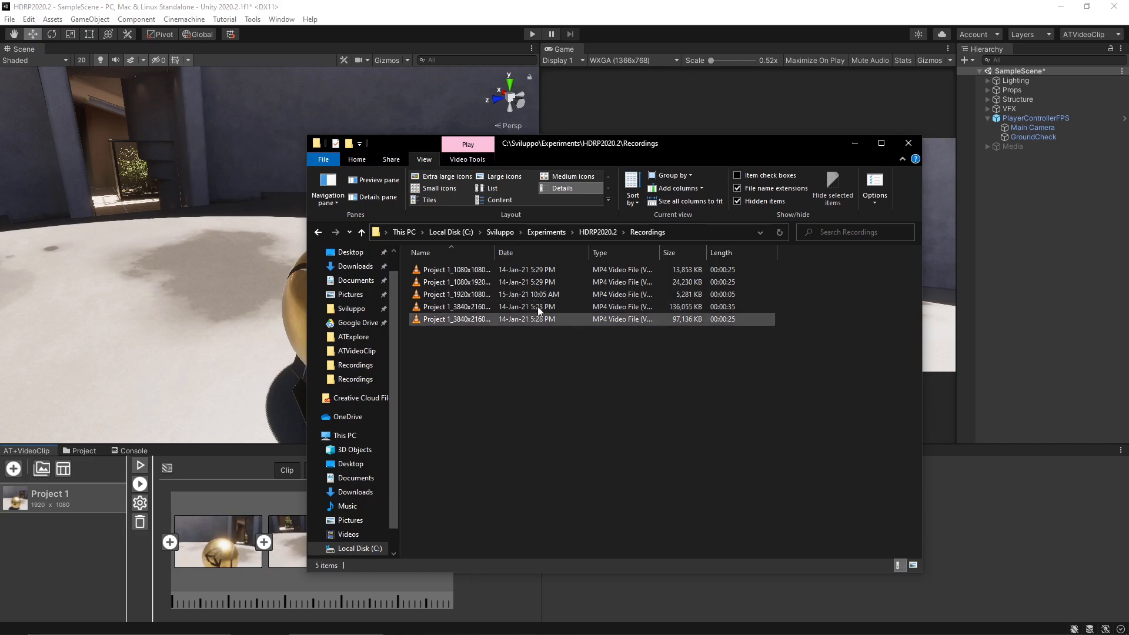
{"action": "double_click", "coordinate": [456, 294]}
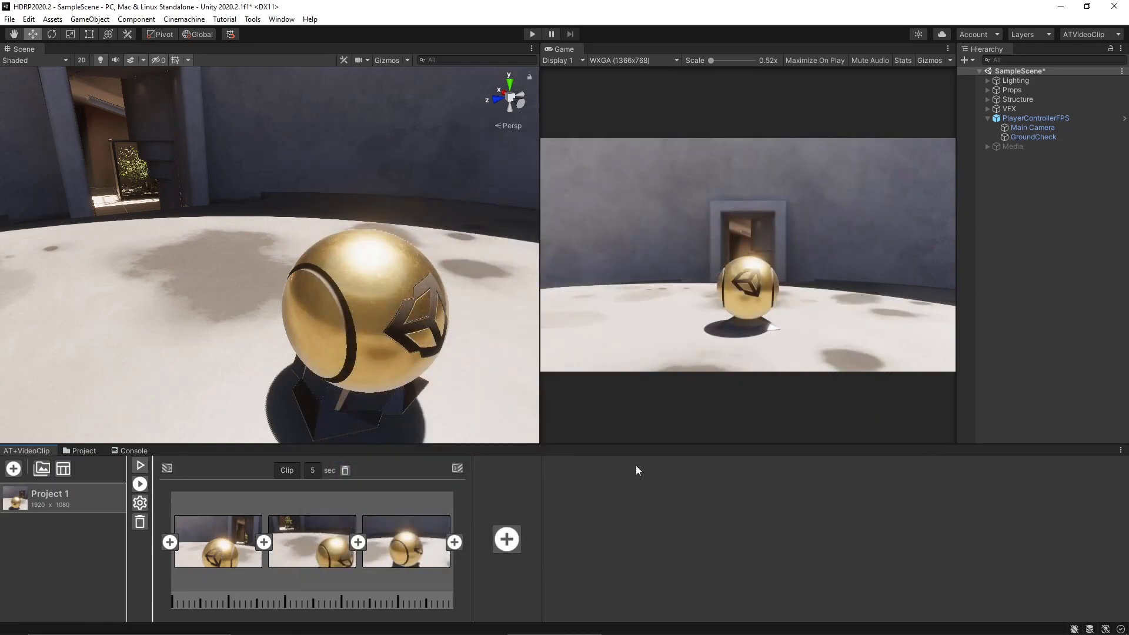
{"action": "mouse_move", "coordinate": [417, 311]}
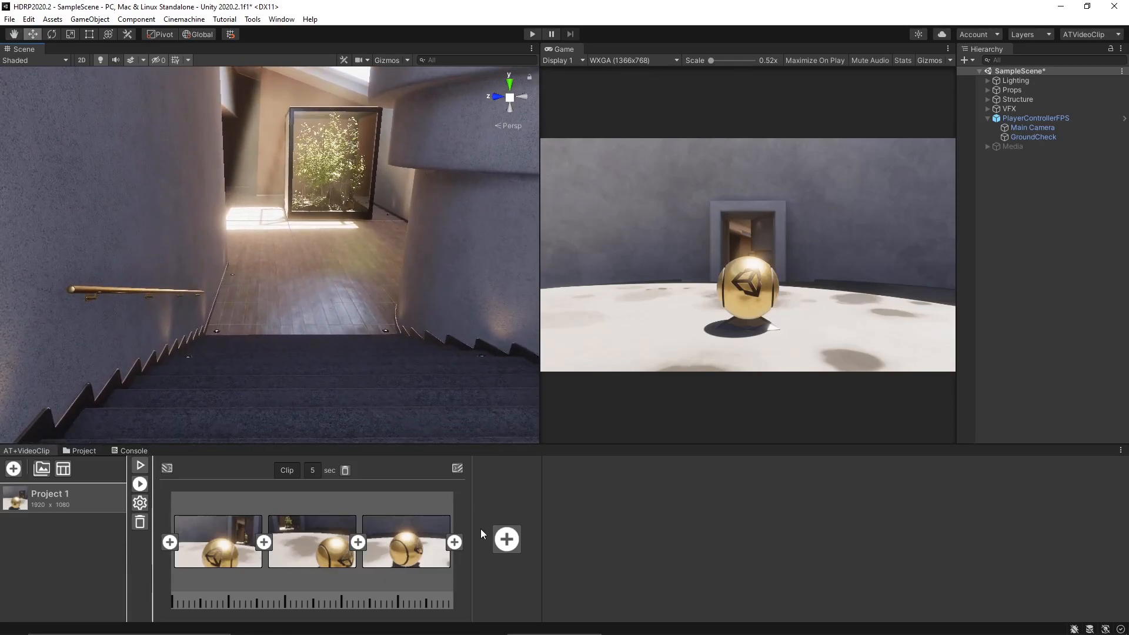
Add a second 5-second clip with three keyframes travelling down the hallway toward the glass planter.
{"action": "left_click", "coordinate": [506, 540]}
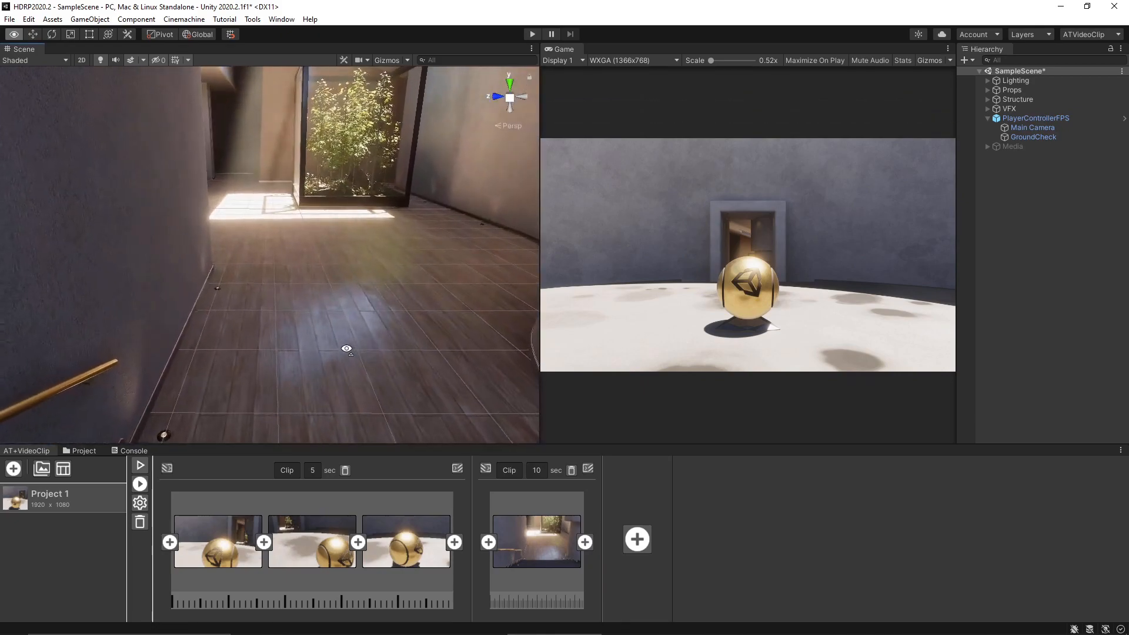
{"action": "left_click", "coordinate": [586, 541]}
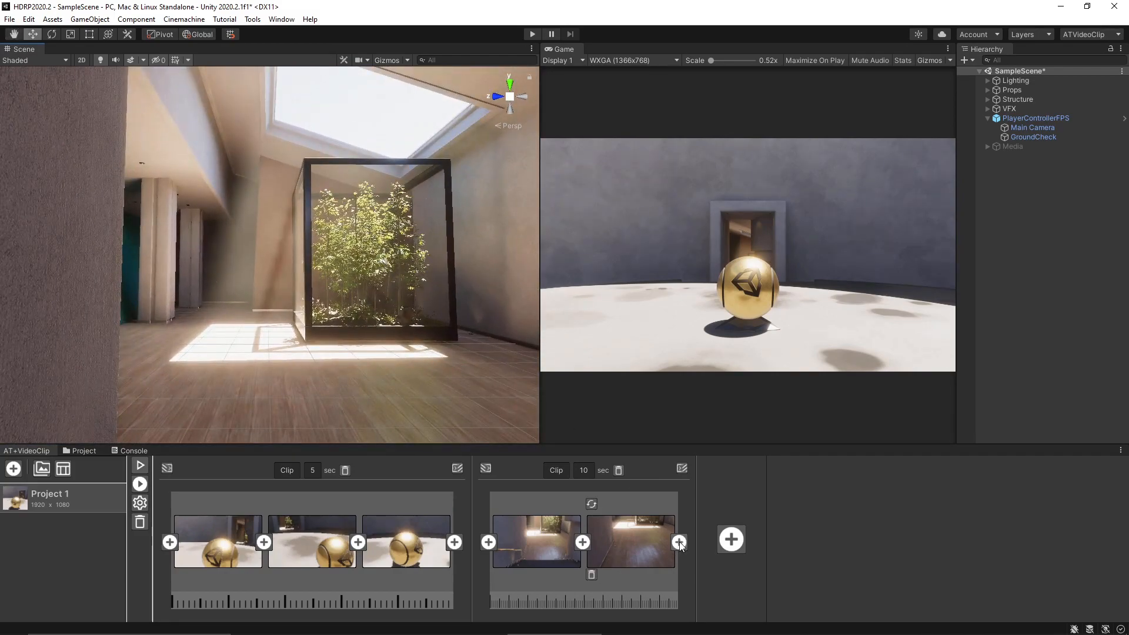
{"action": "left_click", "coordinate": [678, 541]}
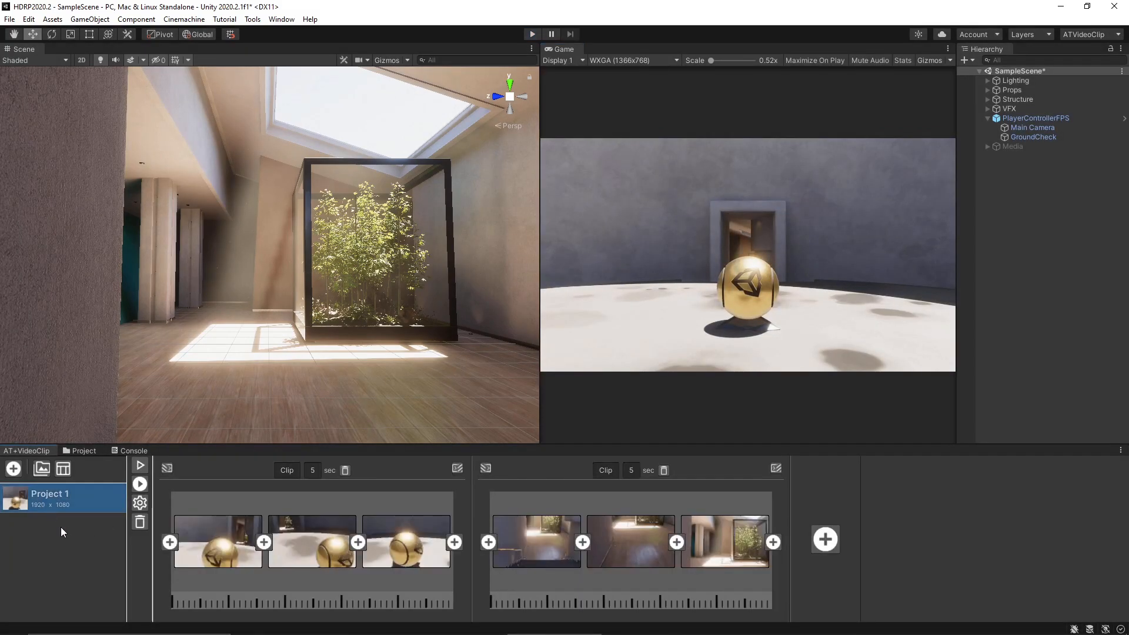
Set the first two clip transitions to Dip To Black with a 0.5-second duration.
{"action": "left_click", "coordinate": [167, 470]}
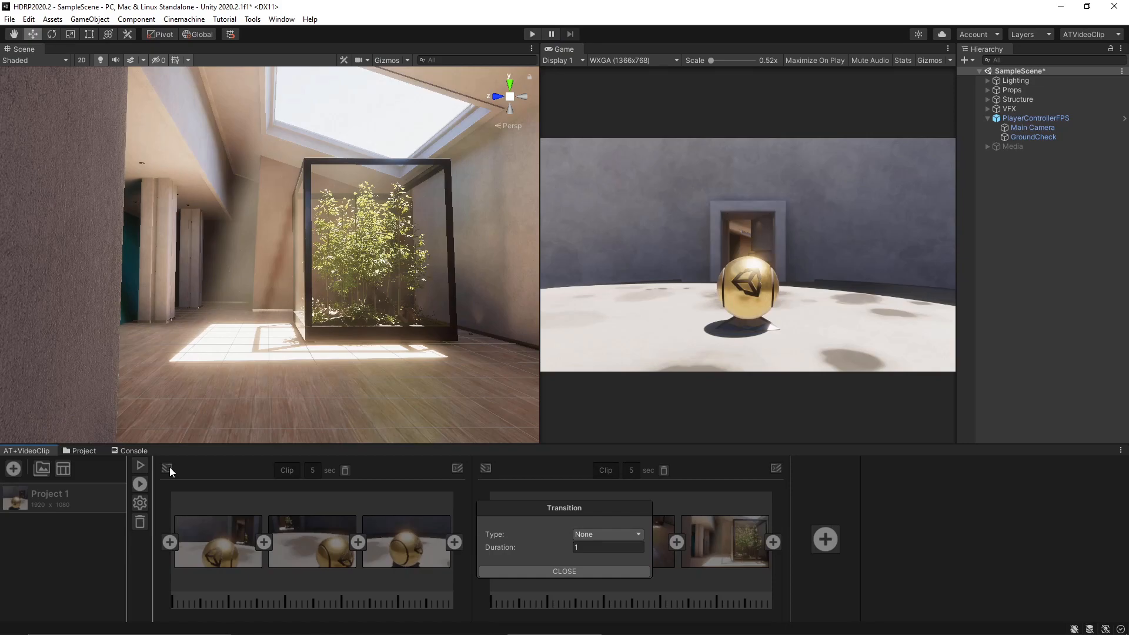
{"action": "left_click", "coordinate": [607, 534]}
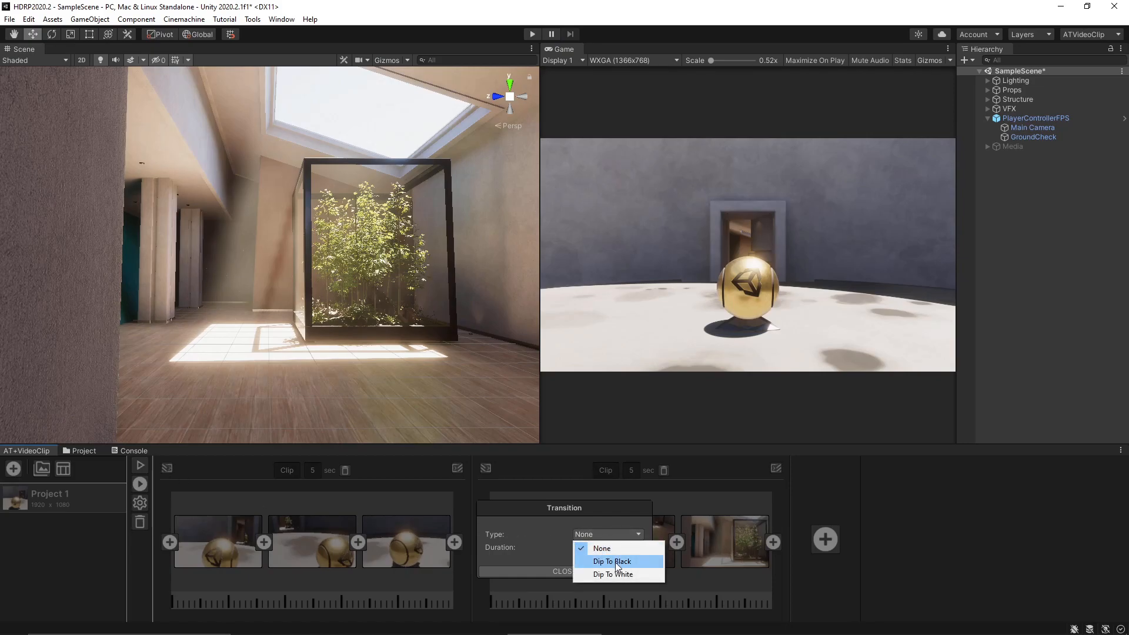
{"action": "left_click", "coordinate": [612, 562]}
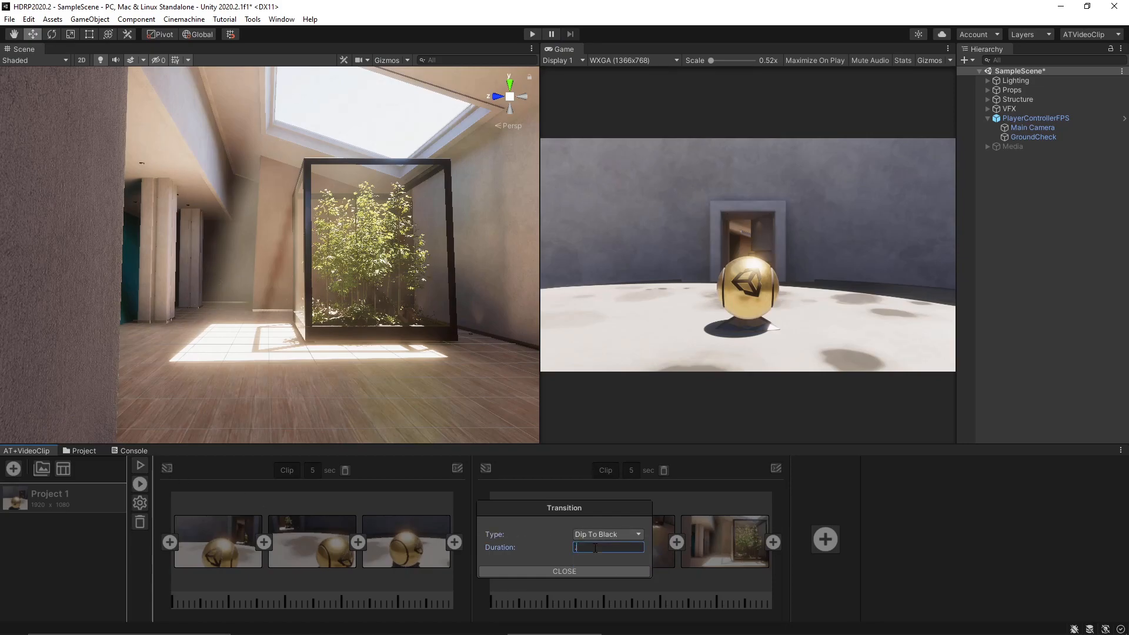
{"action": "type", "text": "0.5"}
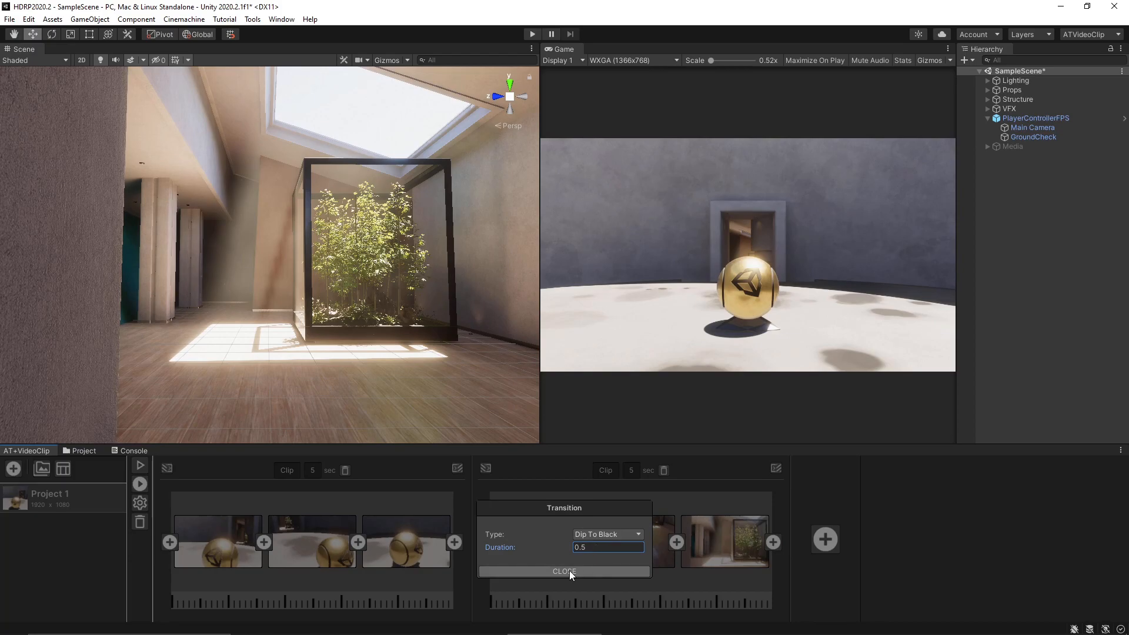
{"action": "left_click", "coordinate": [607, 534]}
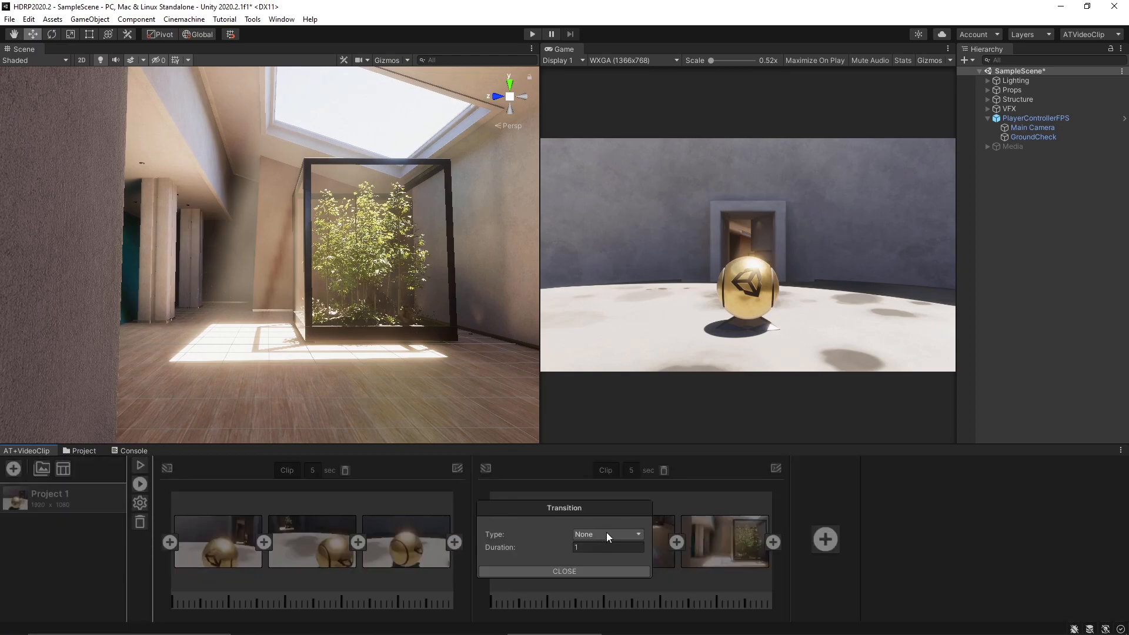
{"action": "left_click", "coordinate": [607, 534]}
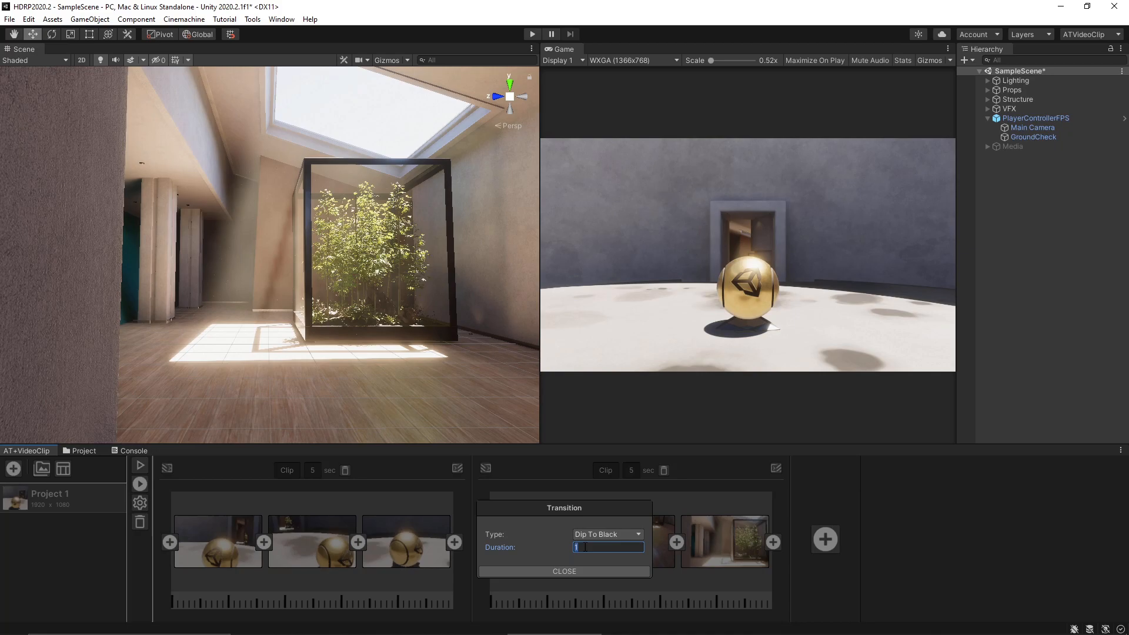
{"action": "type", "text": "0.5"}
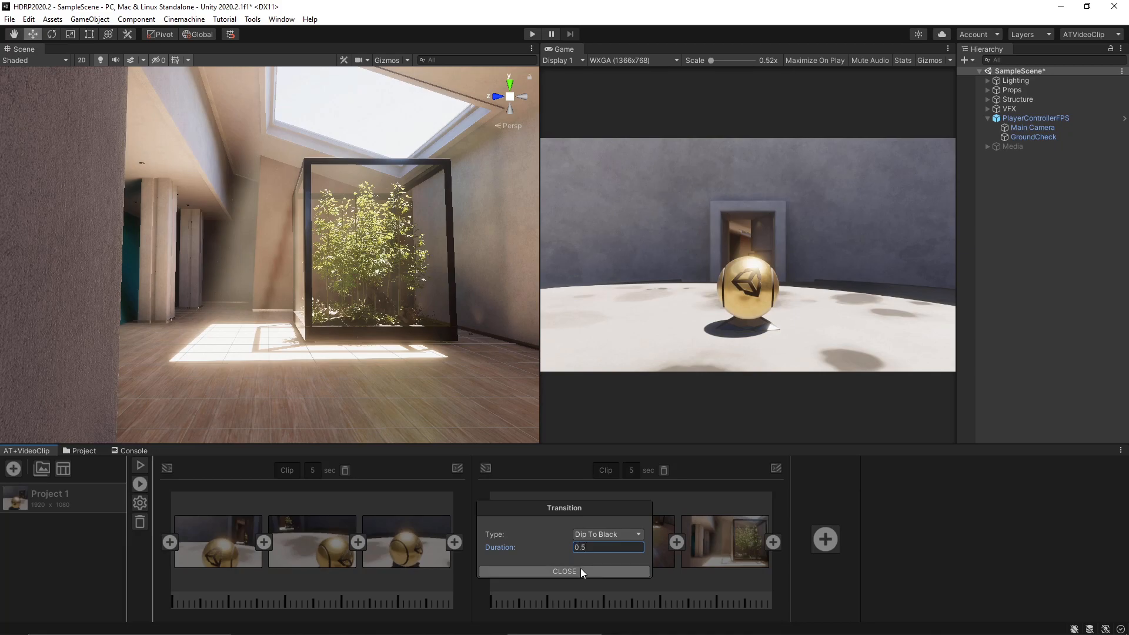
{"action": "left_click", "coordinate": [607, 534]}
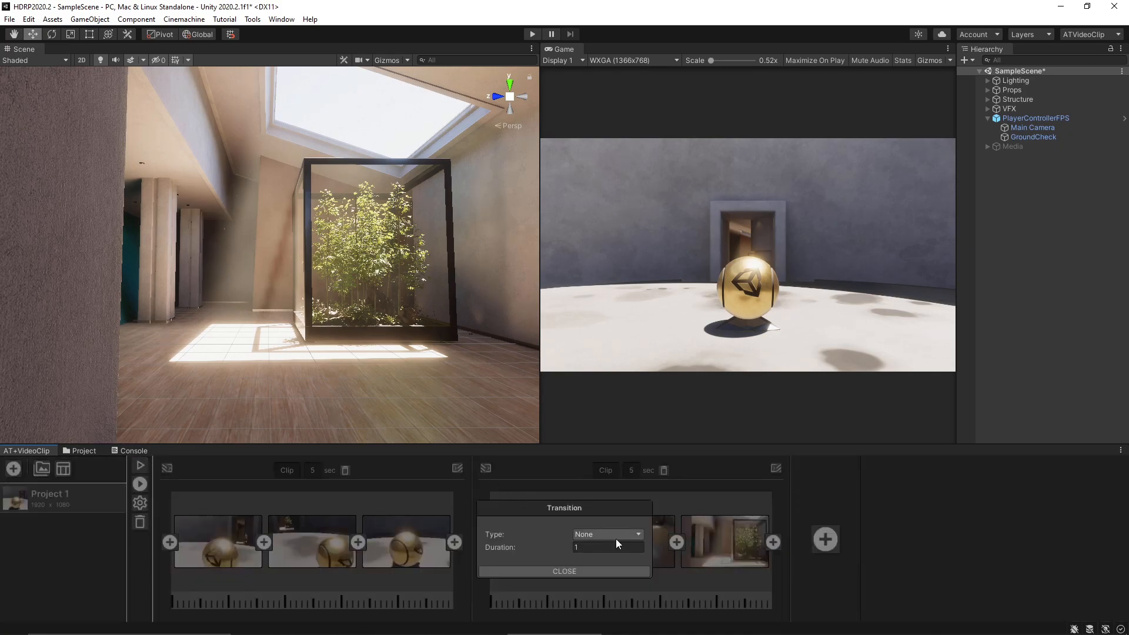
Set the remaining clip transitions to Dip To Black at the default duration.
{"action": "left_click", "coordinate": [607, 534]}
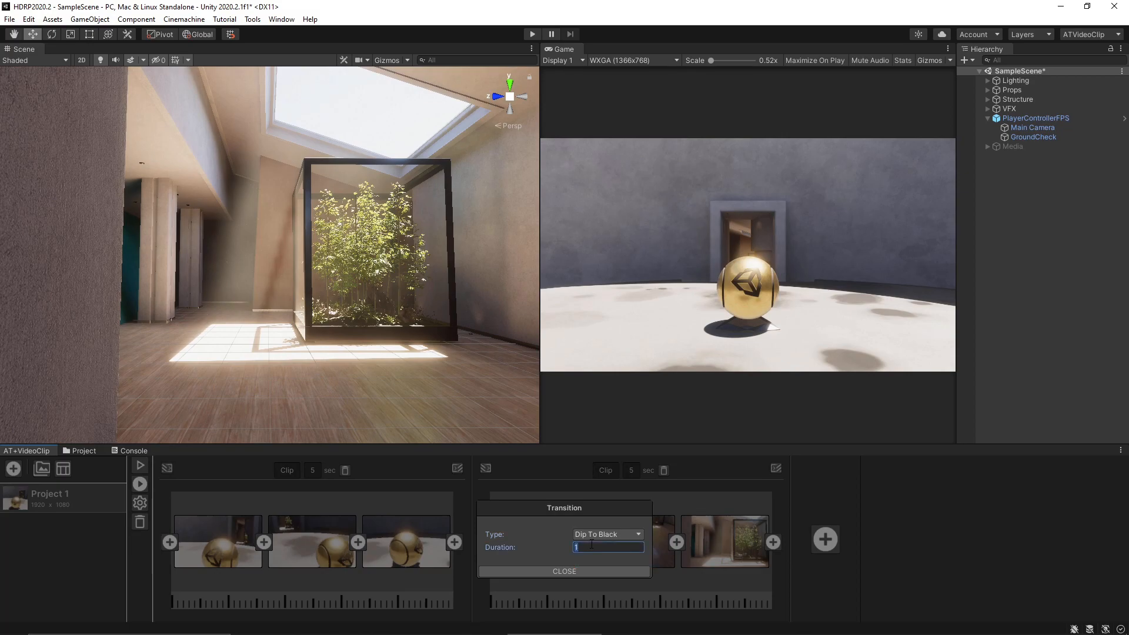
{"action": "left_click", "coordinate": [563, 571]}
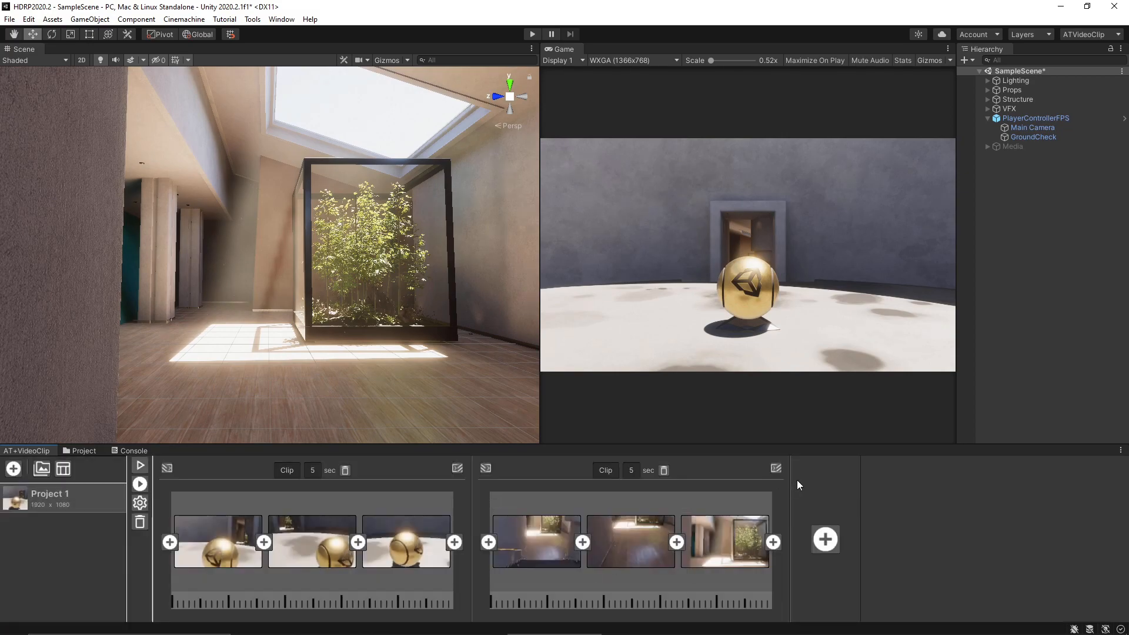
{"action": "left_click", "coordinate": [607, 534]}
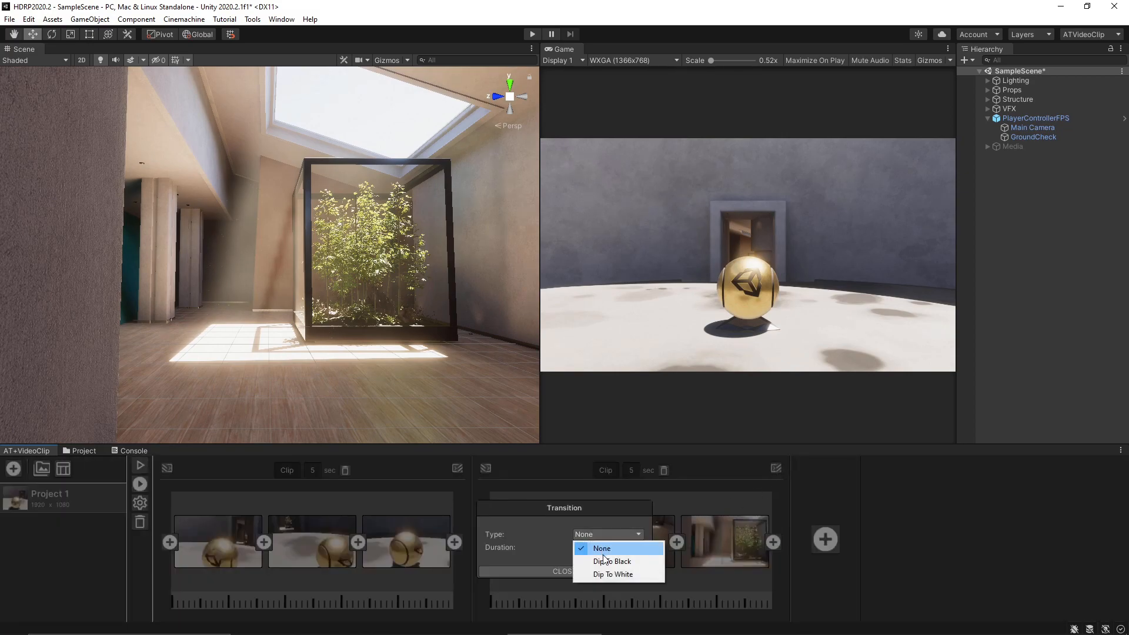
{"action": "left_click", "coordinate": [611, 561]}
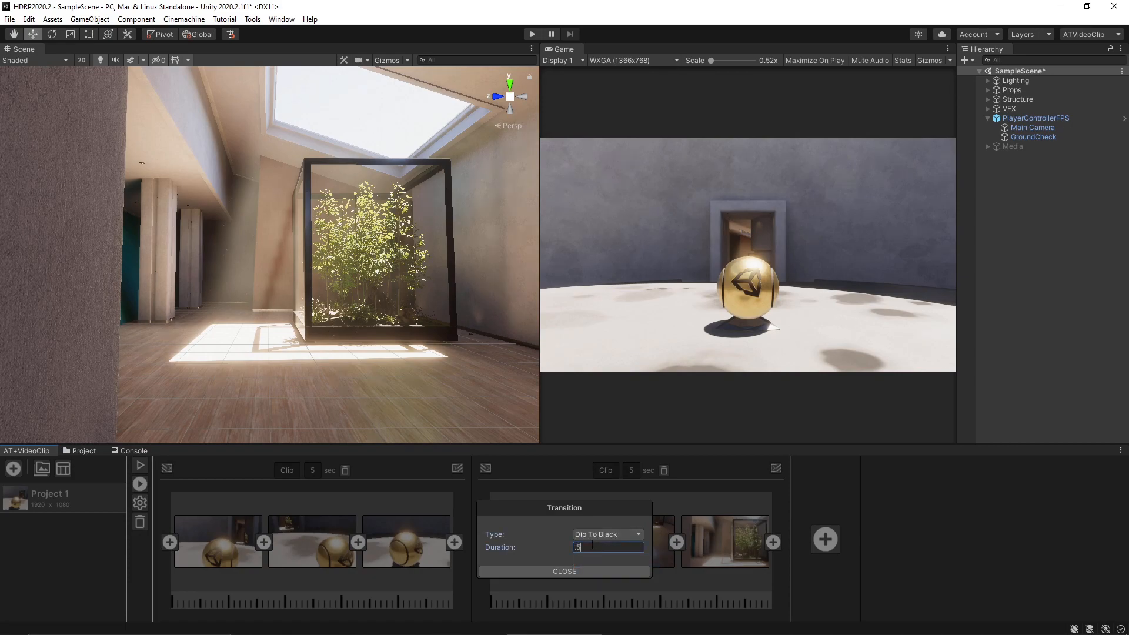
{"action": "left_click", "coordinate": [564, 572]}
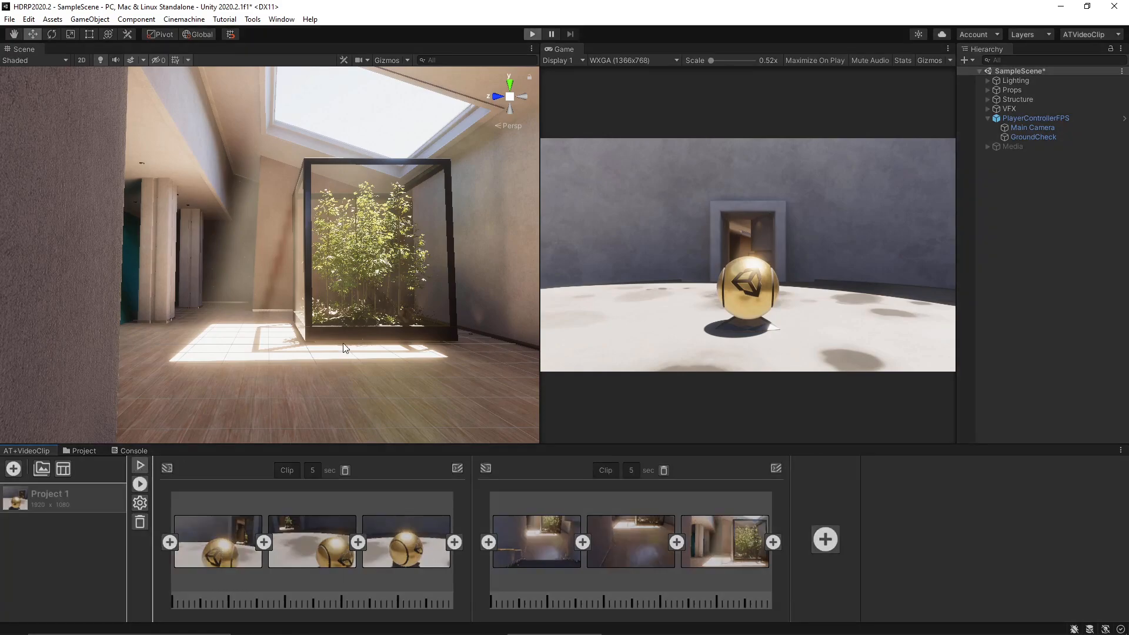
{"action": "mouse_move", "coordinate": [342, 343]}
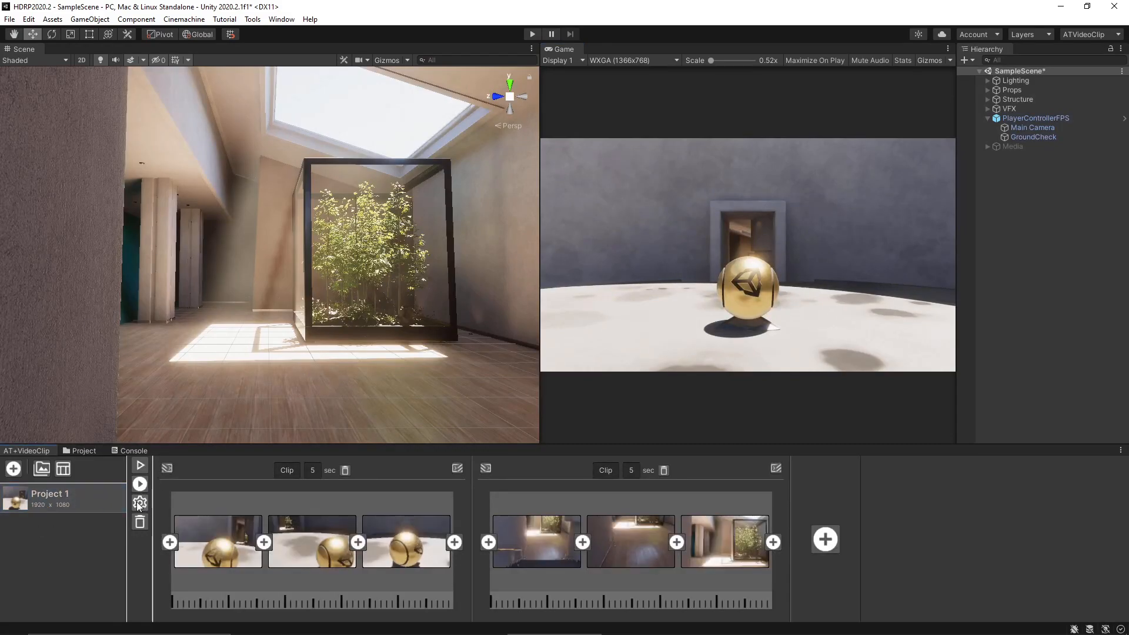
Bring up Project 1's output settings via the gear icon, showing FullHD resolution.
{"action": "left_click", "coordinate": [140, 503]}
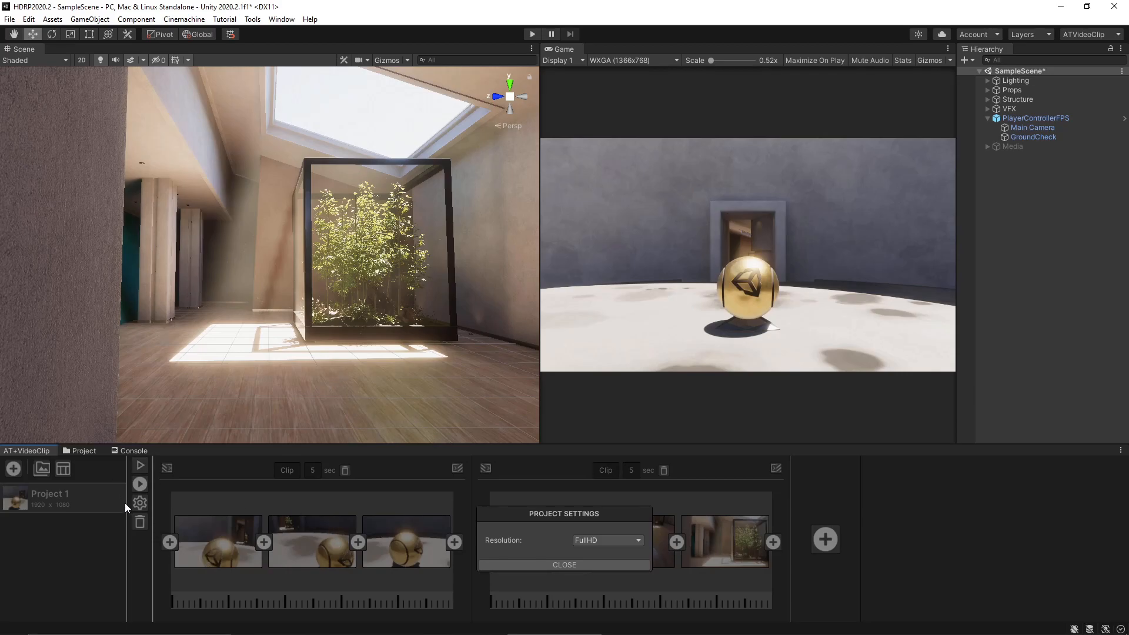
{"action": "mouse_move", "coordinate": [284, 540]}
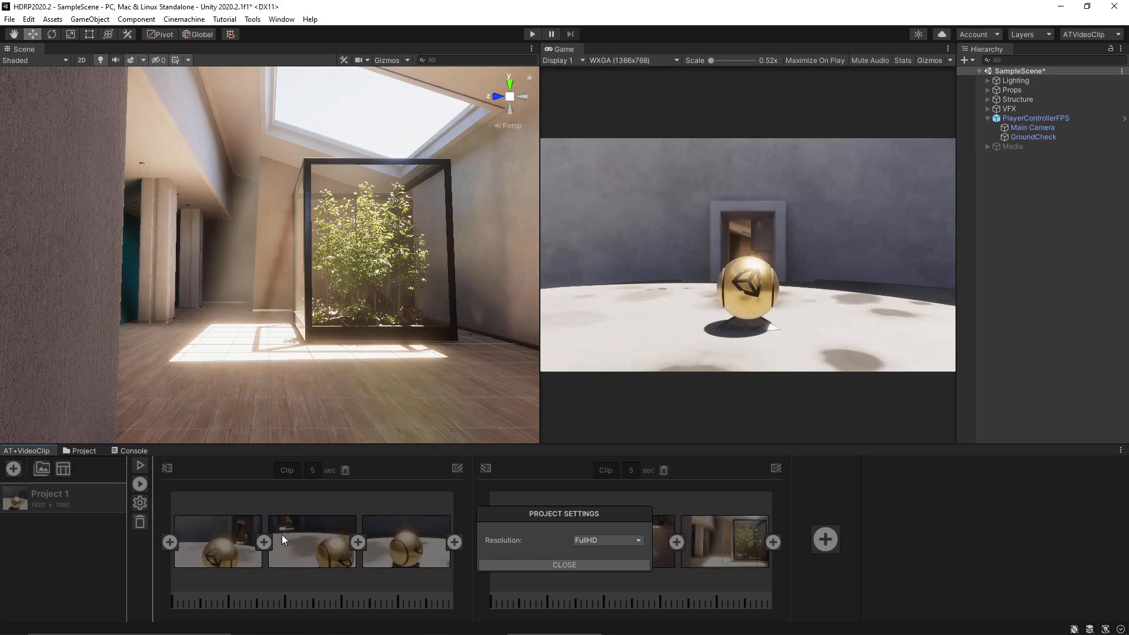
Change Project 1's output resolution to 4K (3840 x 2160) and close the settings.
{"action": "left_click", "coordinate": [607, 540]}
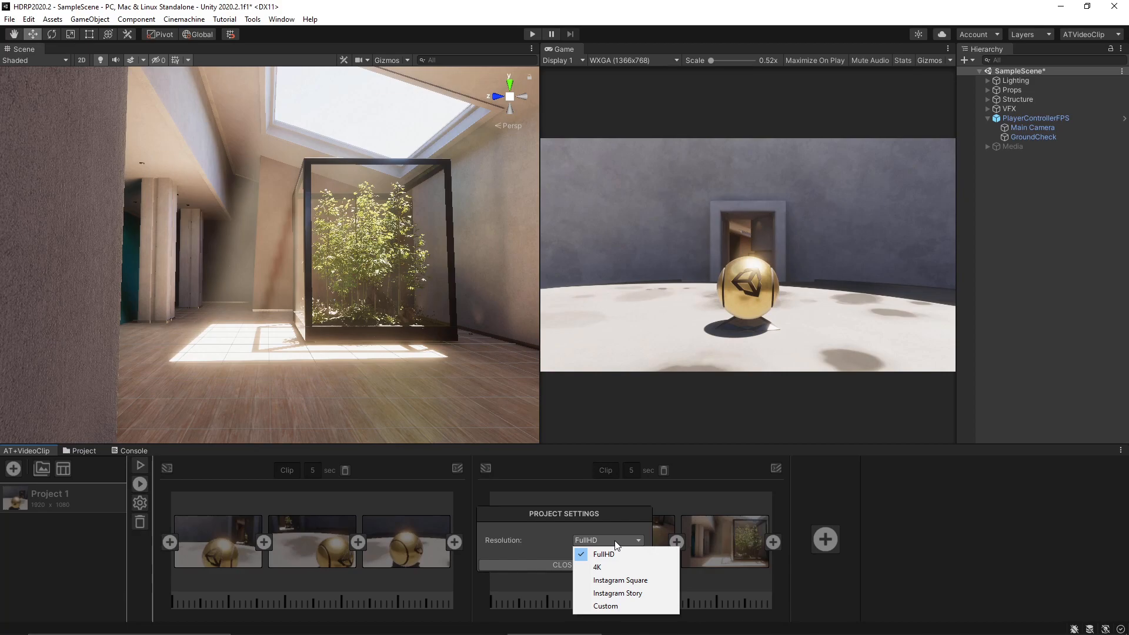
{"action": "mouse_move", "coordinate": [625, 554]}
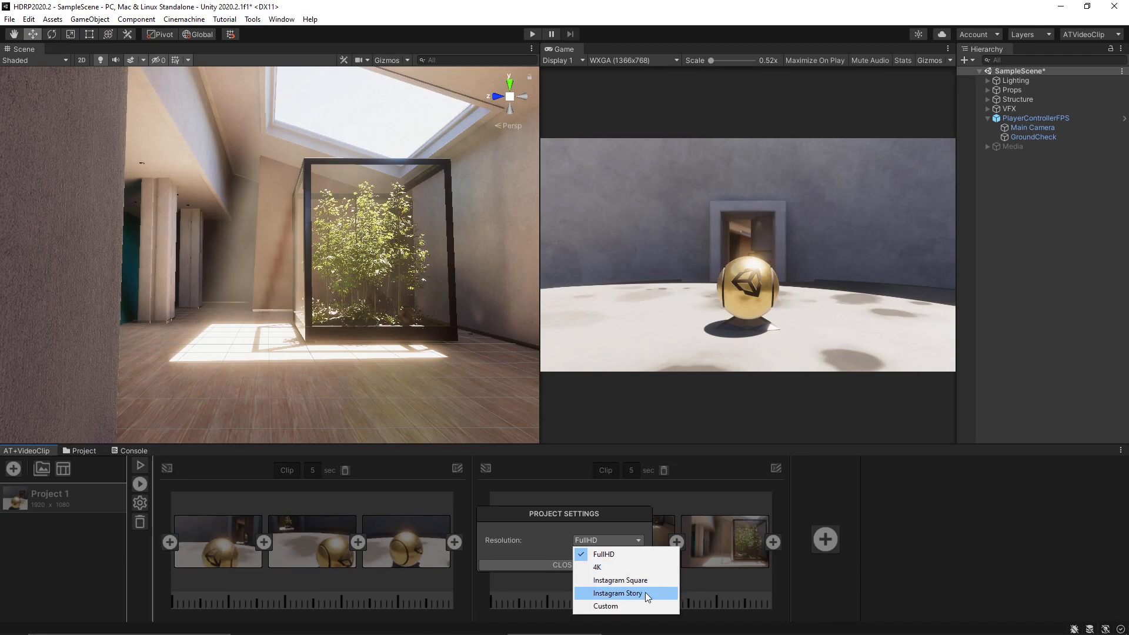
{"action": "mouse_move", "coordinate": [648, 583]}
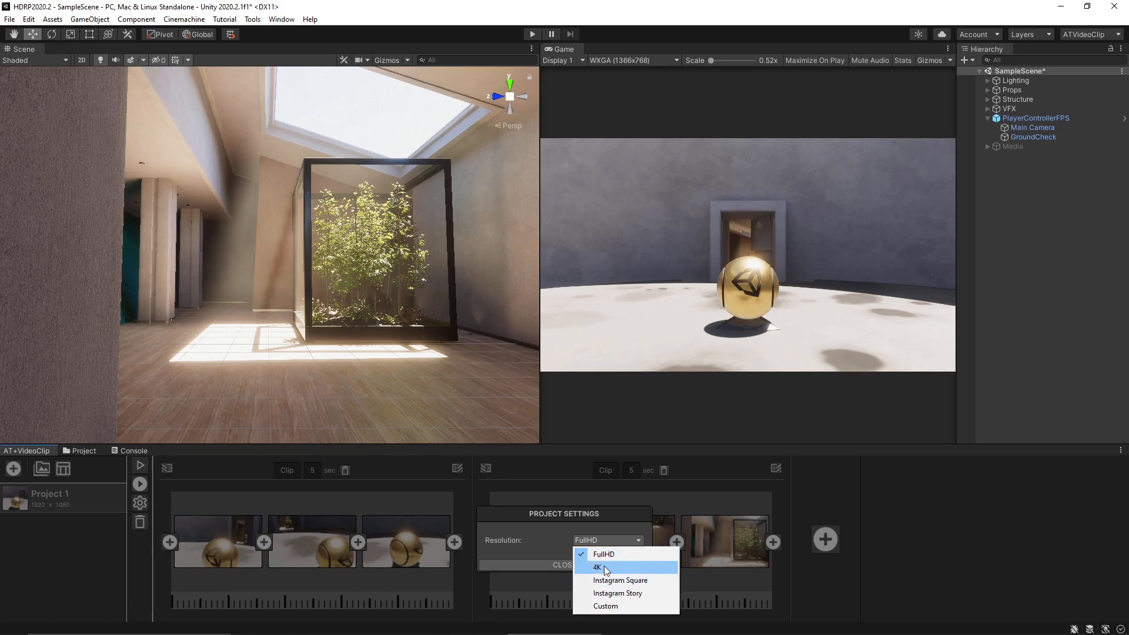
{"action": "left_click", "coordinate": [597, 567]}
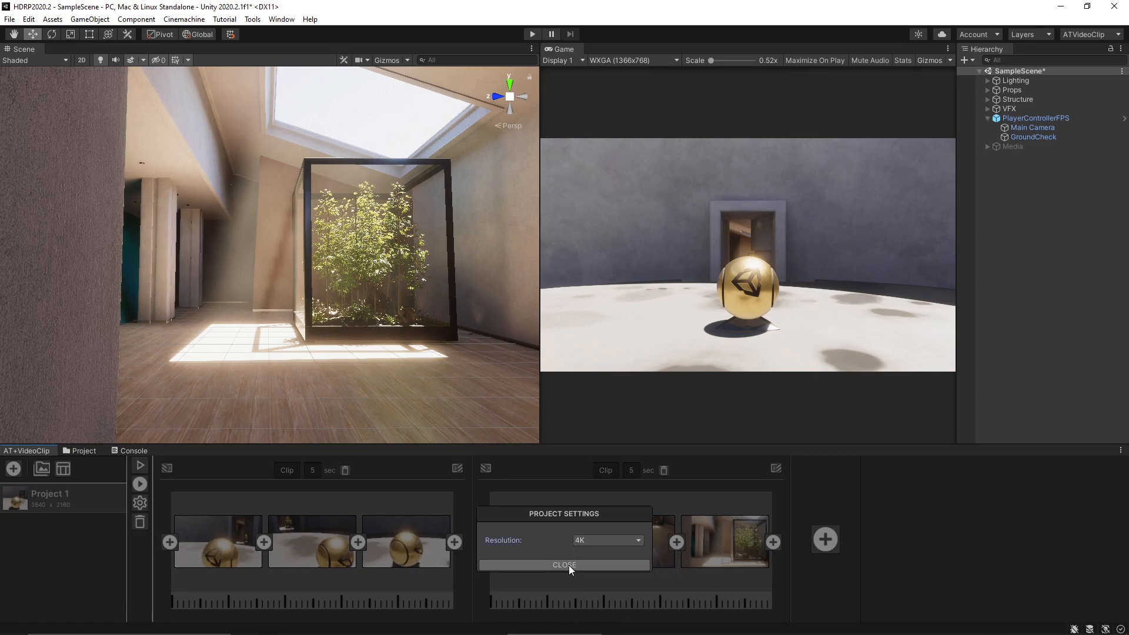
{"action": "left_click", "coordinate": [563, 565]}
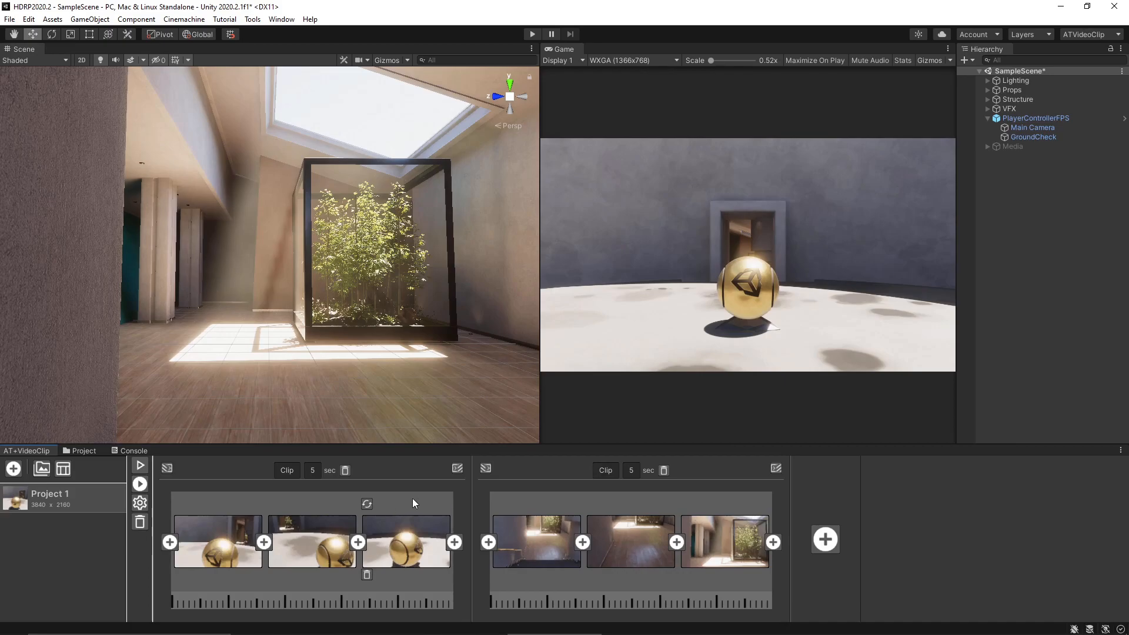
{"action": "mouse_move", "coordinate": [445, 515]}
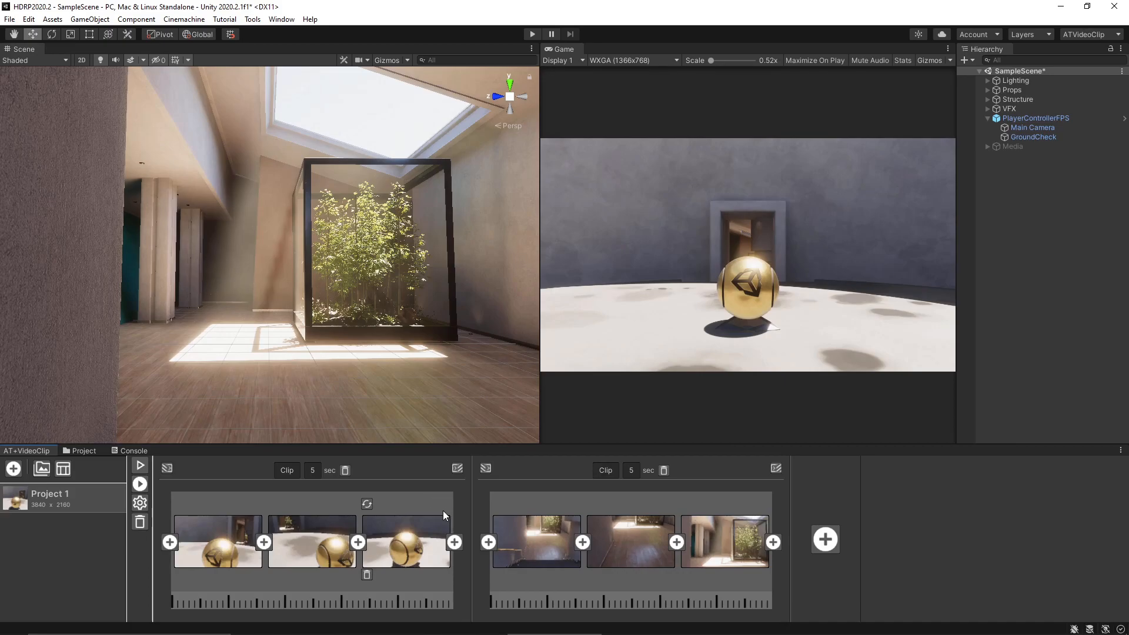
{"action": "mouse_move", "coordinate": [417, 512]}
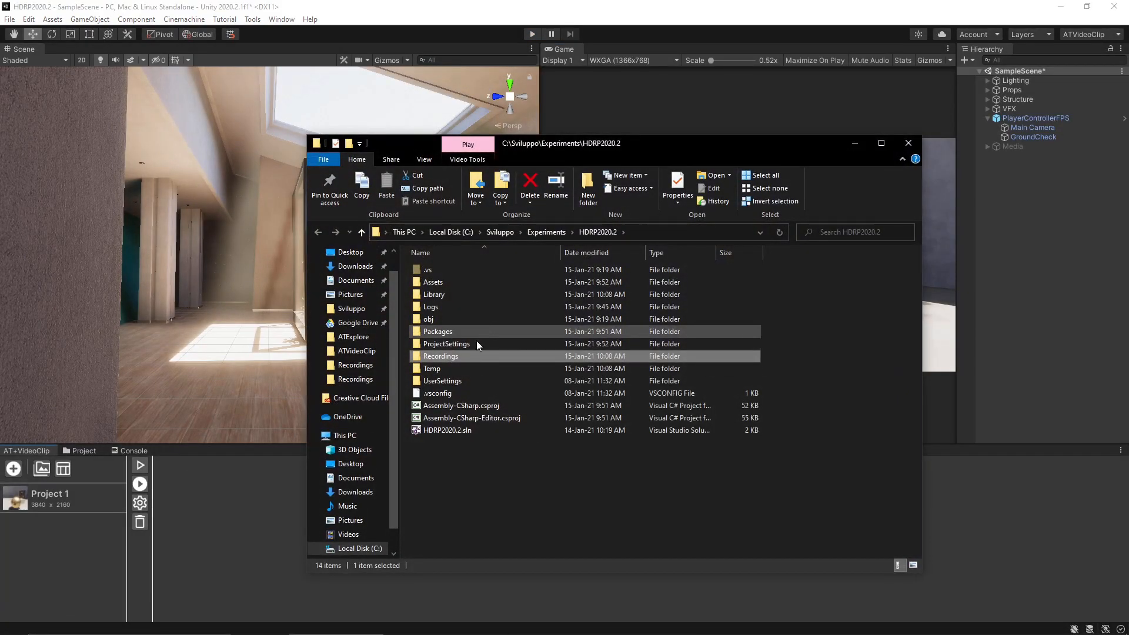
Play the newest 3840x2160 MP4 from the Recordings folder, sorted newest first.
{"action": "double_click", "coordinate": [440, 356]}
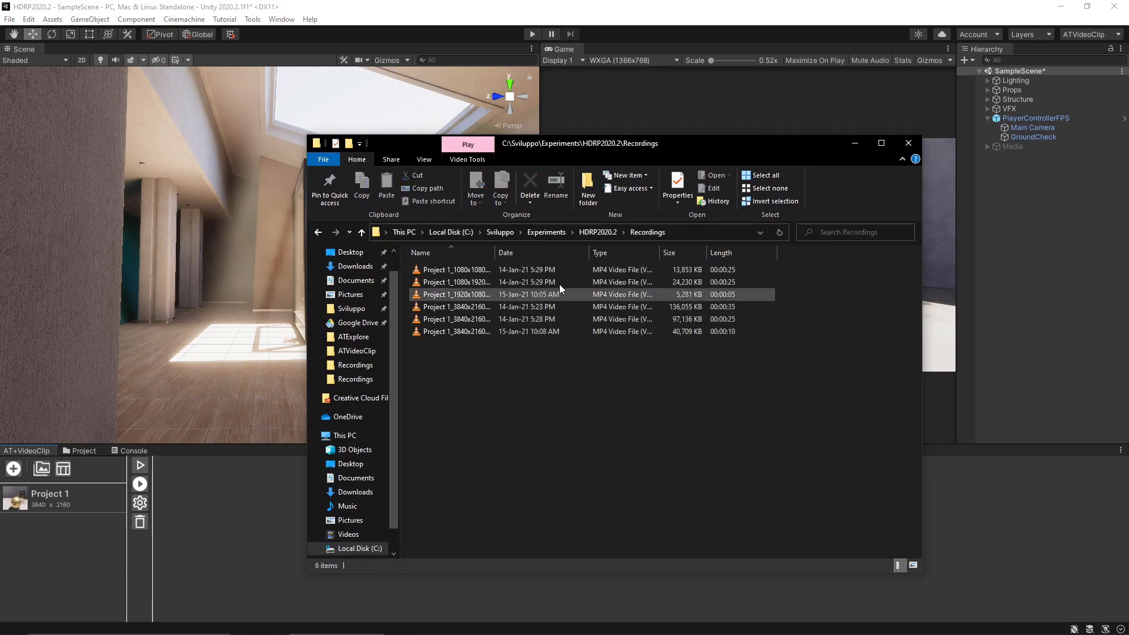
{"action": "left_click", "coordinate": [506, 253]}
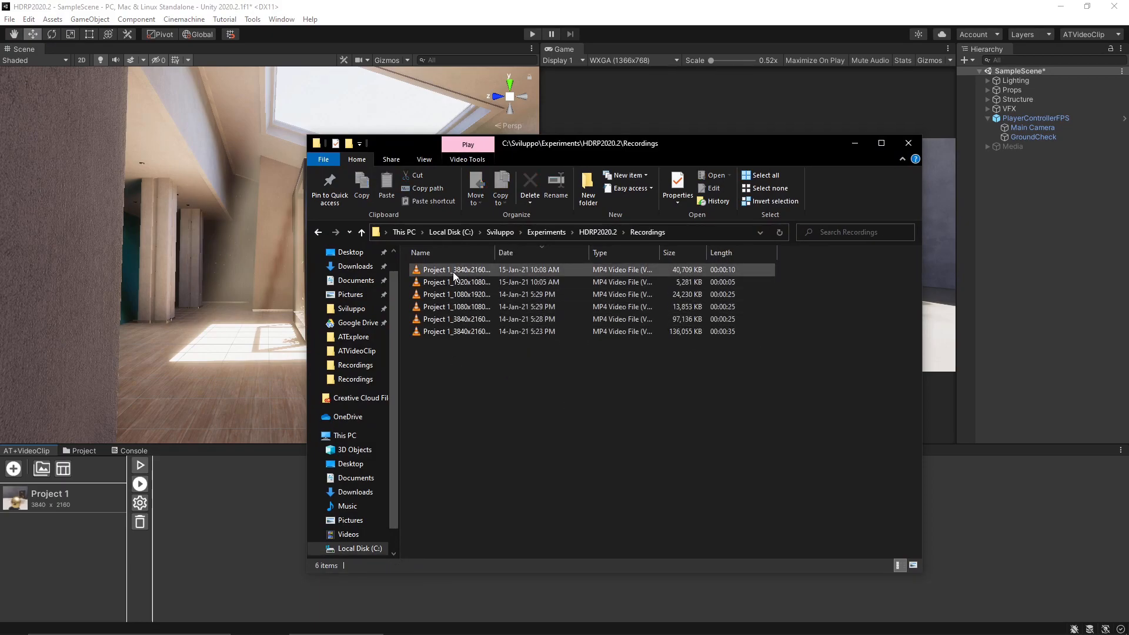
{"action": "double_click", "coordinate": [456, 270]}
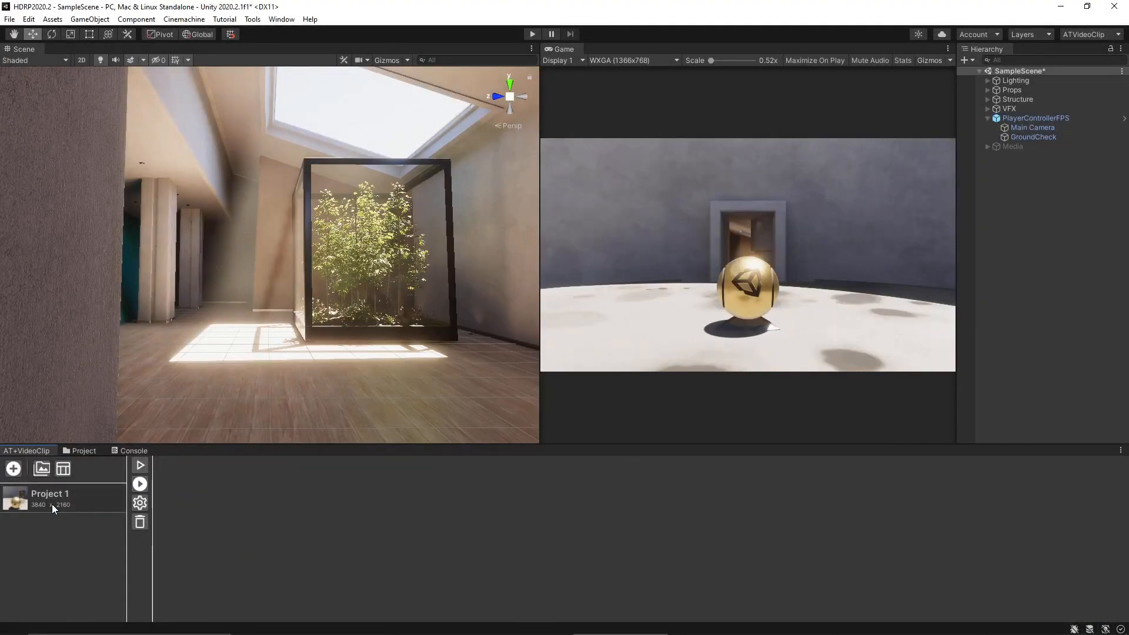
Append a bamboo courtyard clip and a concrete lounge clip to Project 1's timeline.
{"action": "left_click", "coordinate": [49, 498]}
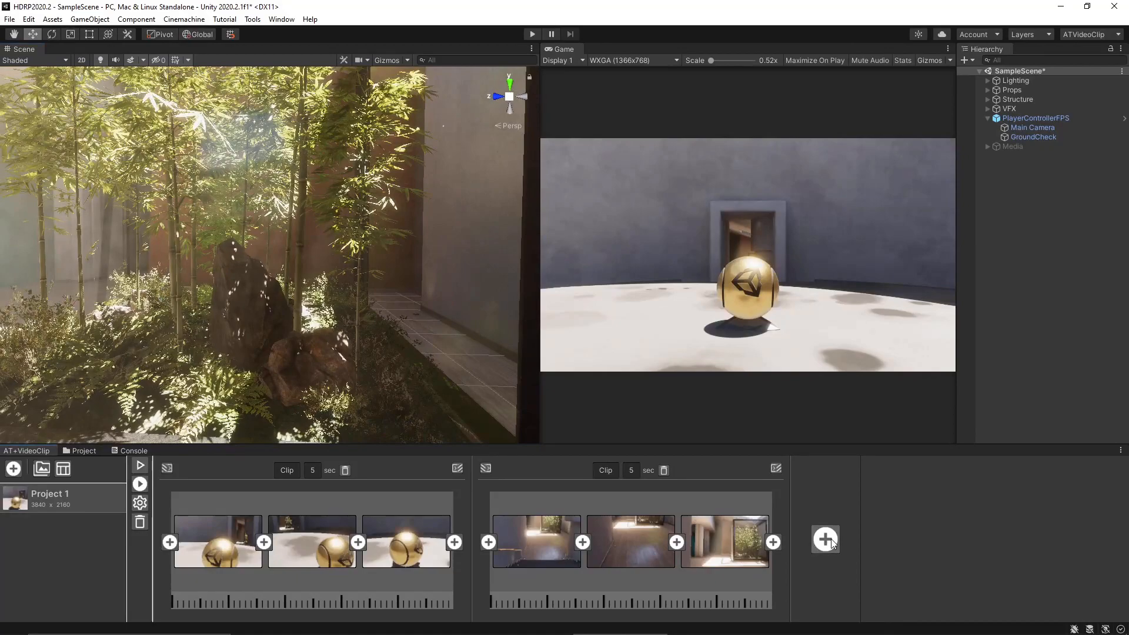
{"action": "left_click", "coordinate": [824, 539]}
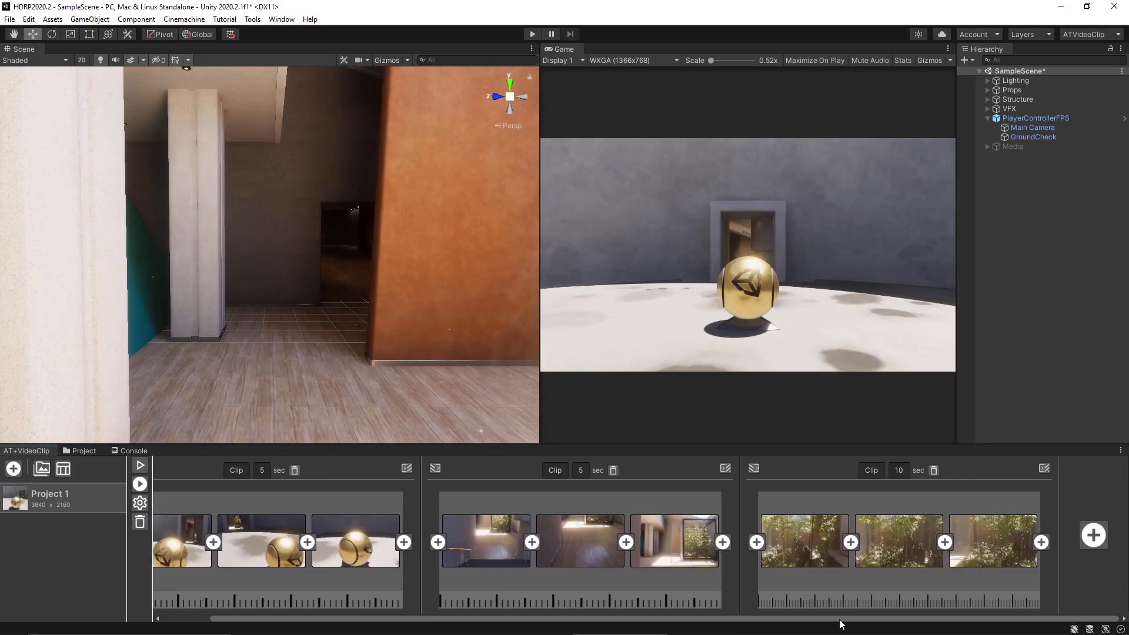
{"action": "scroll", "scroll_direction": "right", "scroll_amount": 3}
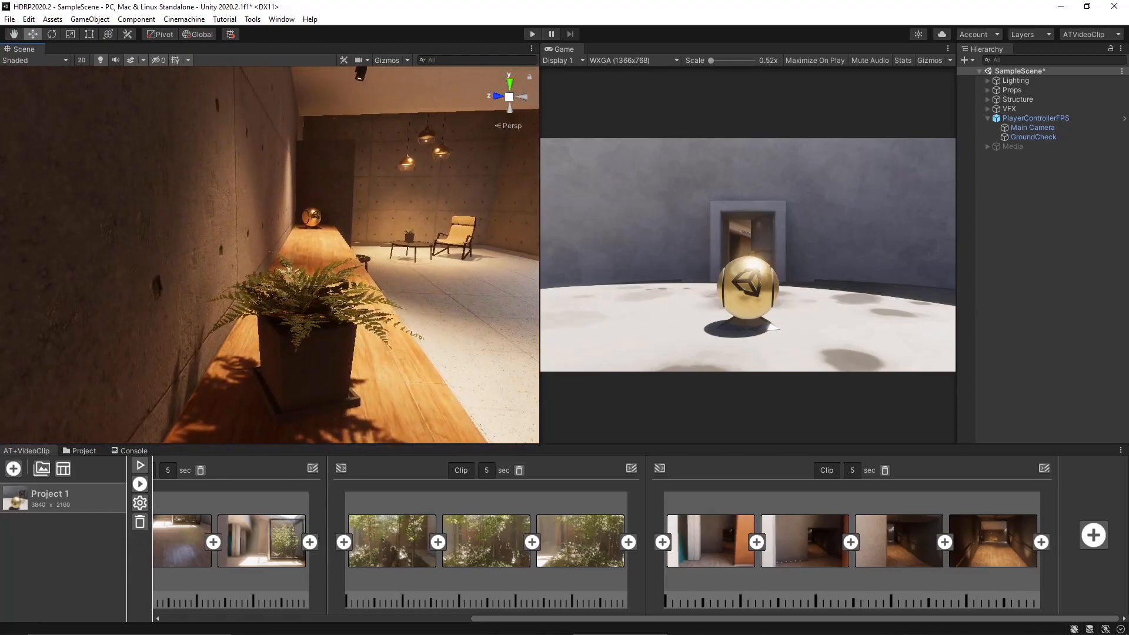
{"action": "scroll", "scroll_direction": "right", "scroll_amount": 3}
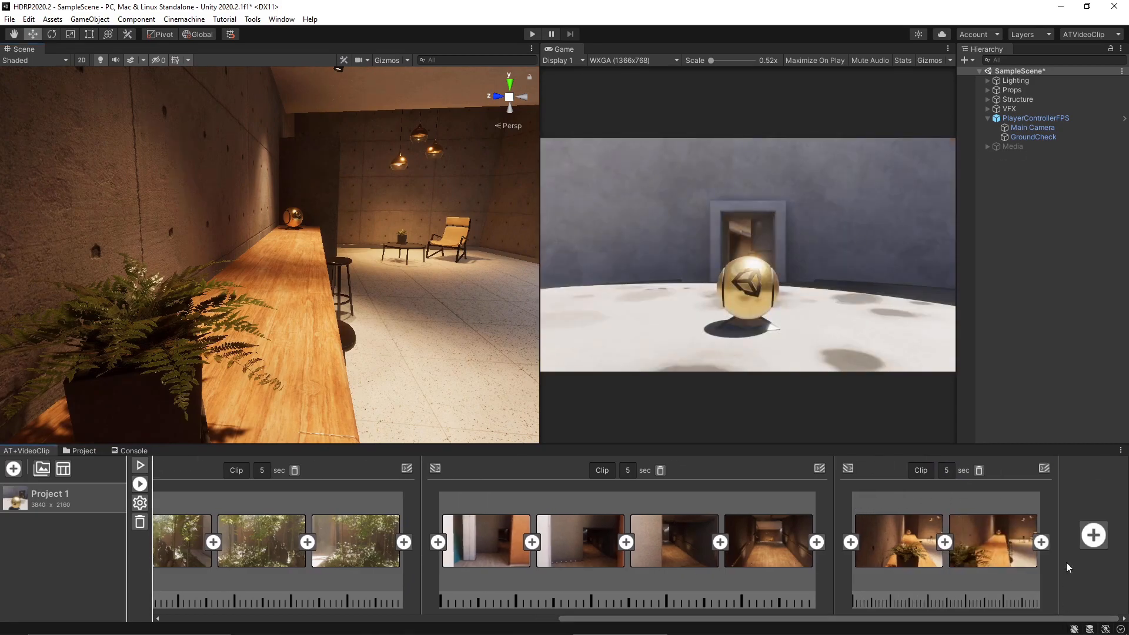
Set the first transition to Dip To Black and start the next one at 0.5 s.
{"action": "left_click", "coordinate": [532, 541]}
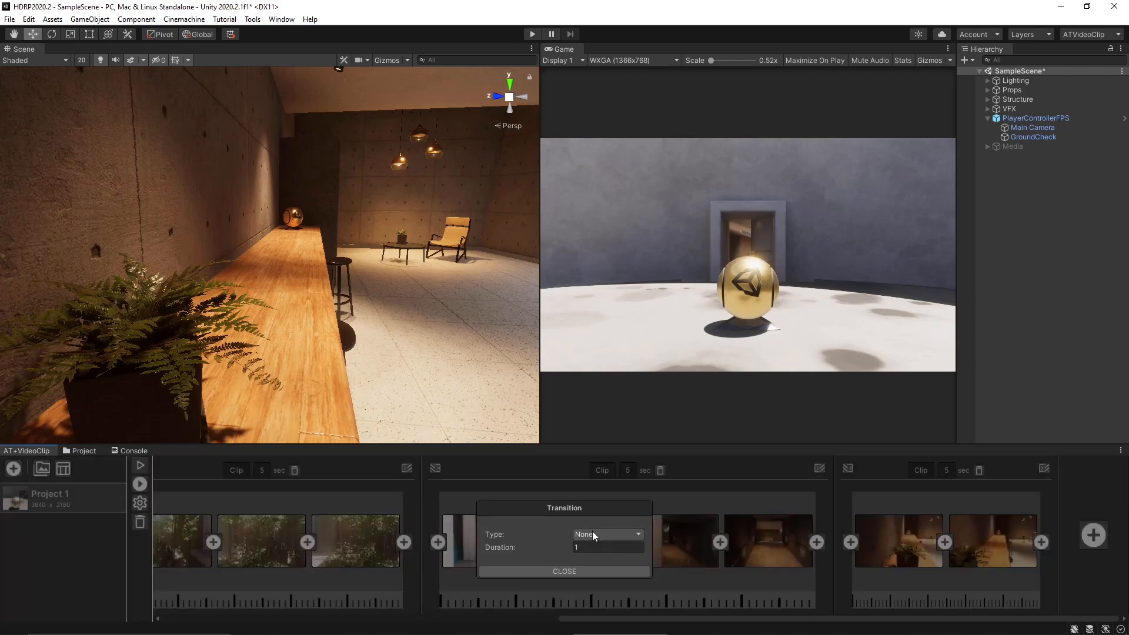
{"action": "left_click", "coordinate": [607, 534]}
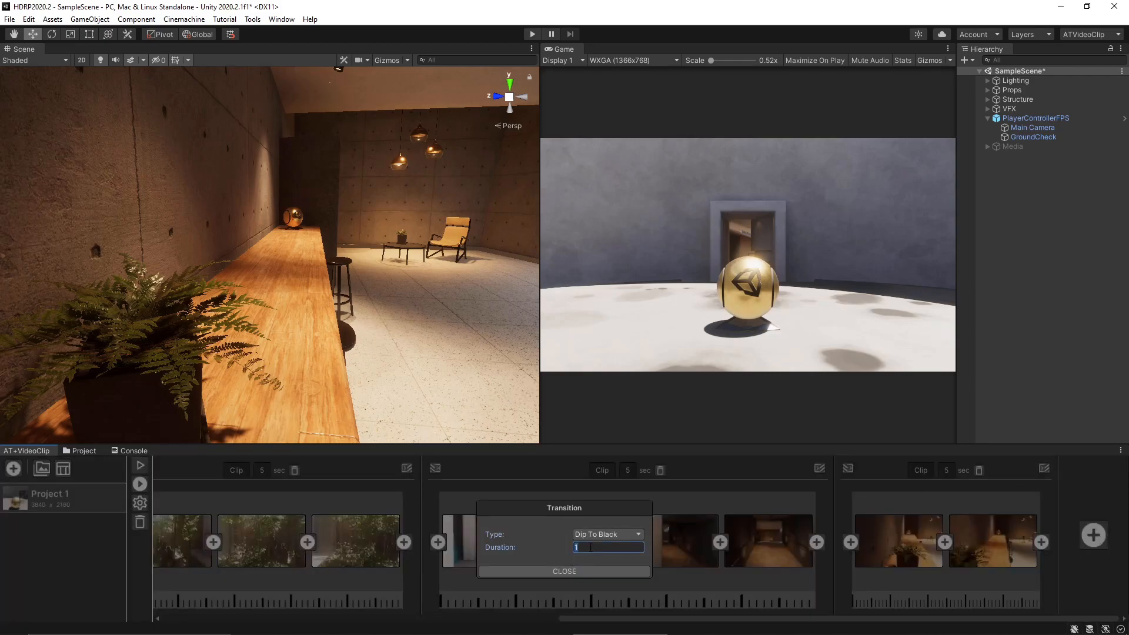
{"action": "left_click", "coordinate": [563, 572]}
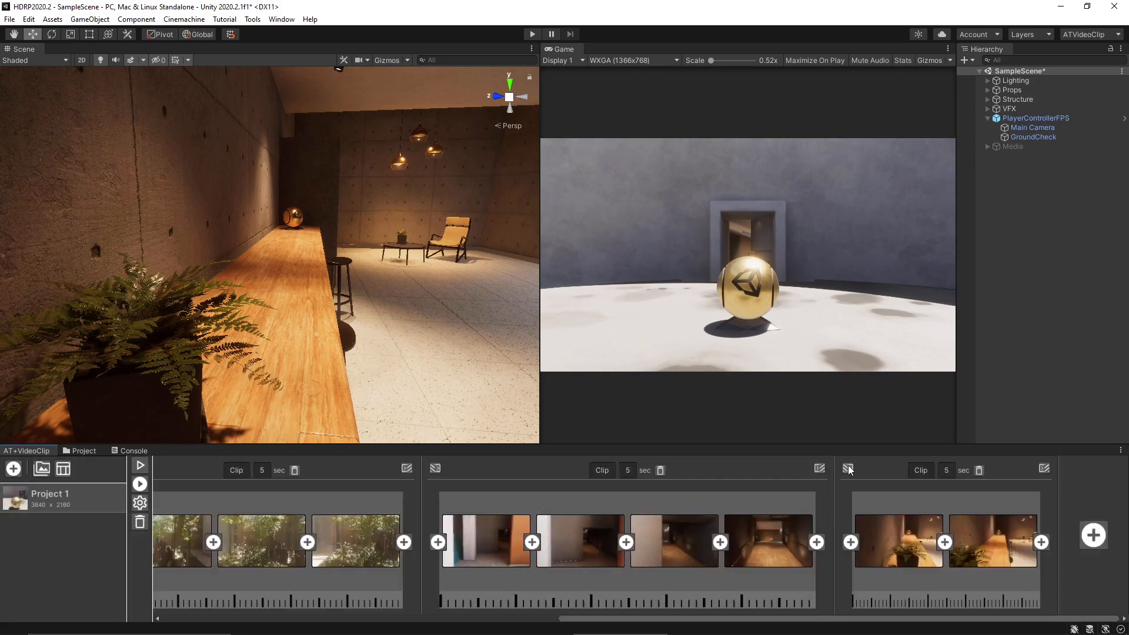
{"action": "left_click", "coordinate": [435, 470]}
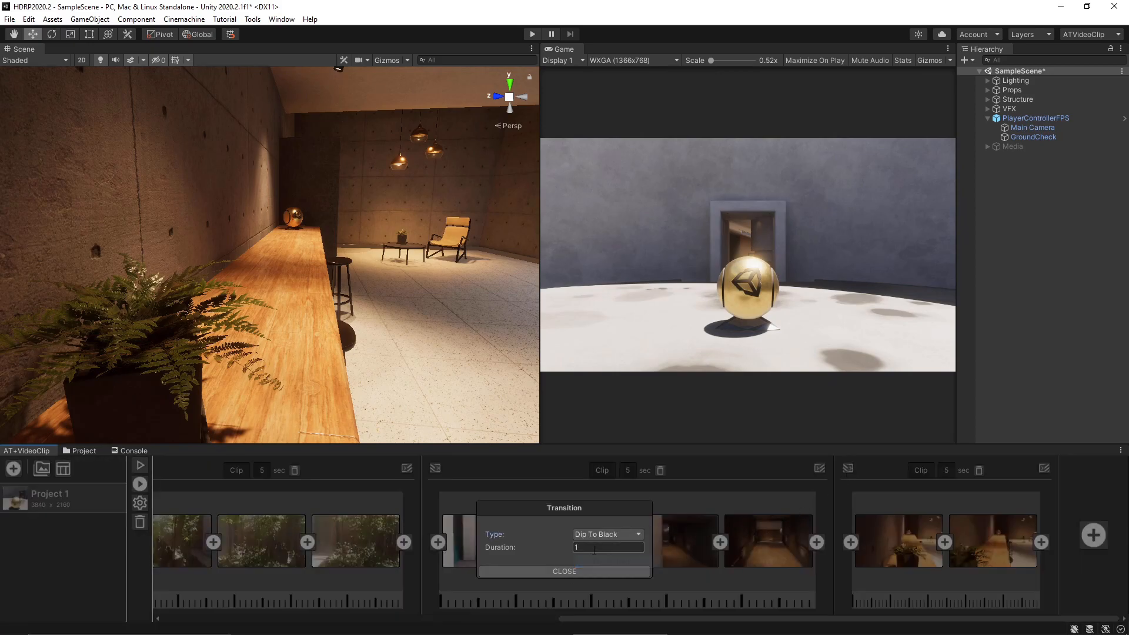
{"action": "type", "text": "0.5"}
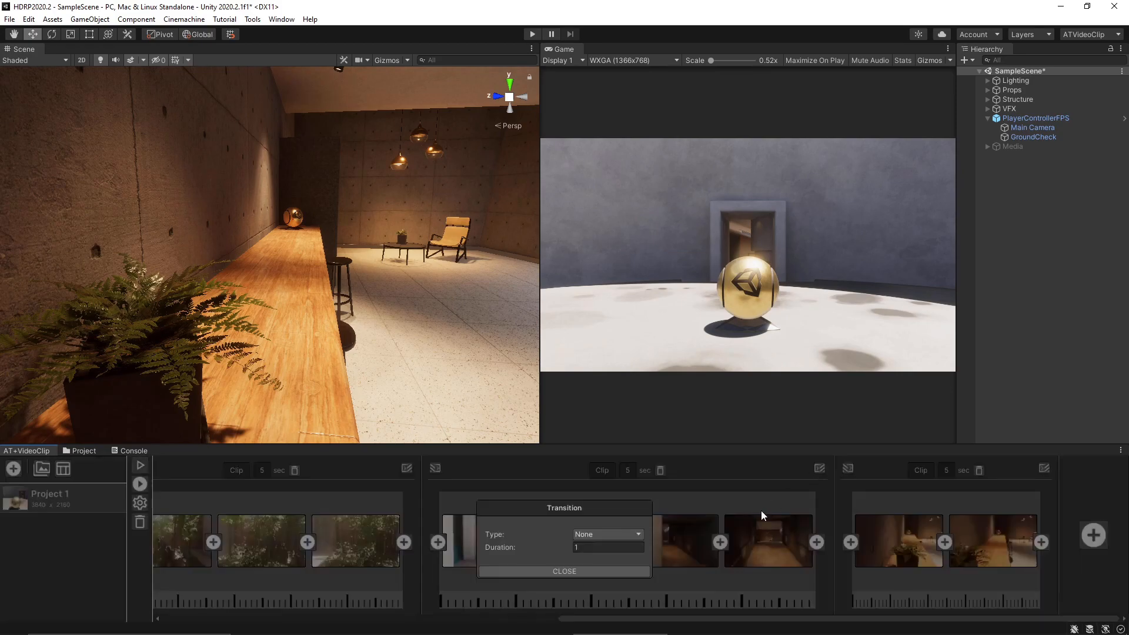
Make the remaining transitions Dip To Black with a 0.5-second duration.
{"action": "left_click", "coordinate": [607, 534]}
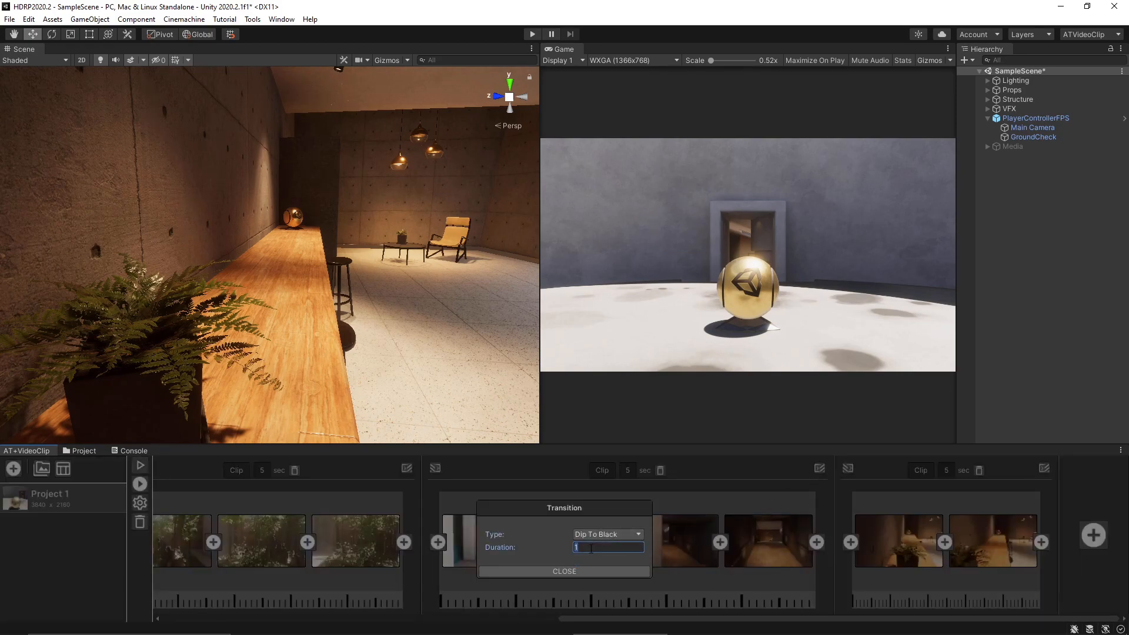
{"action": "type", "text": "0.5"}
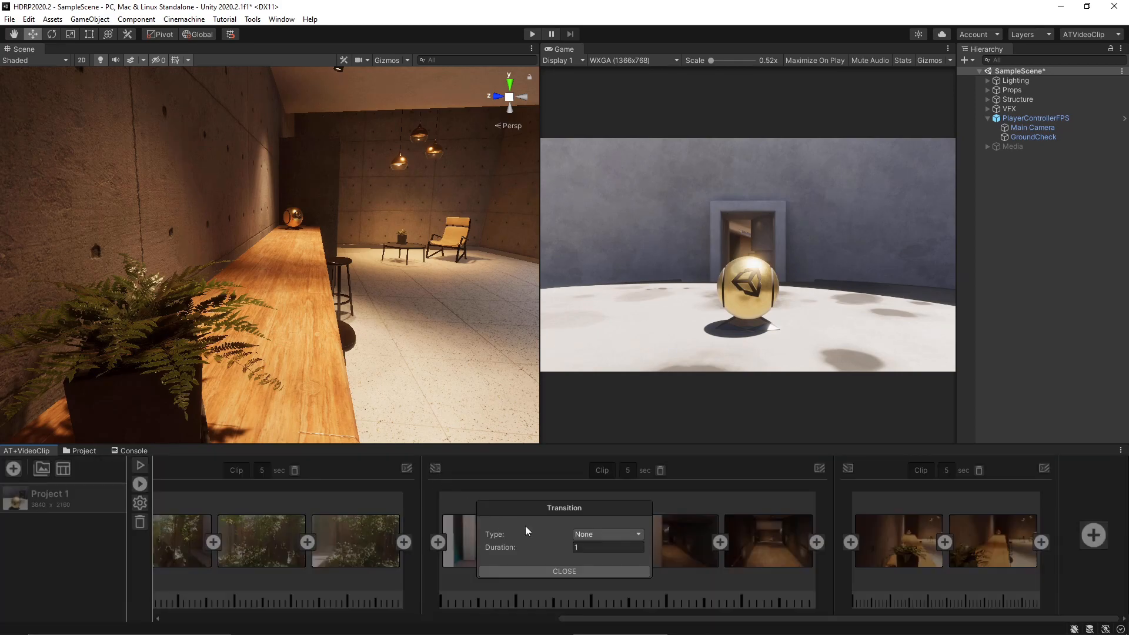
{"action": "left_click", "coordinate": [607, 534]}
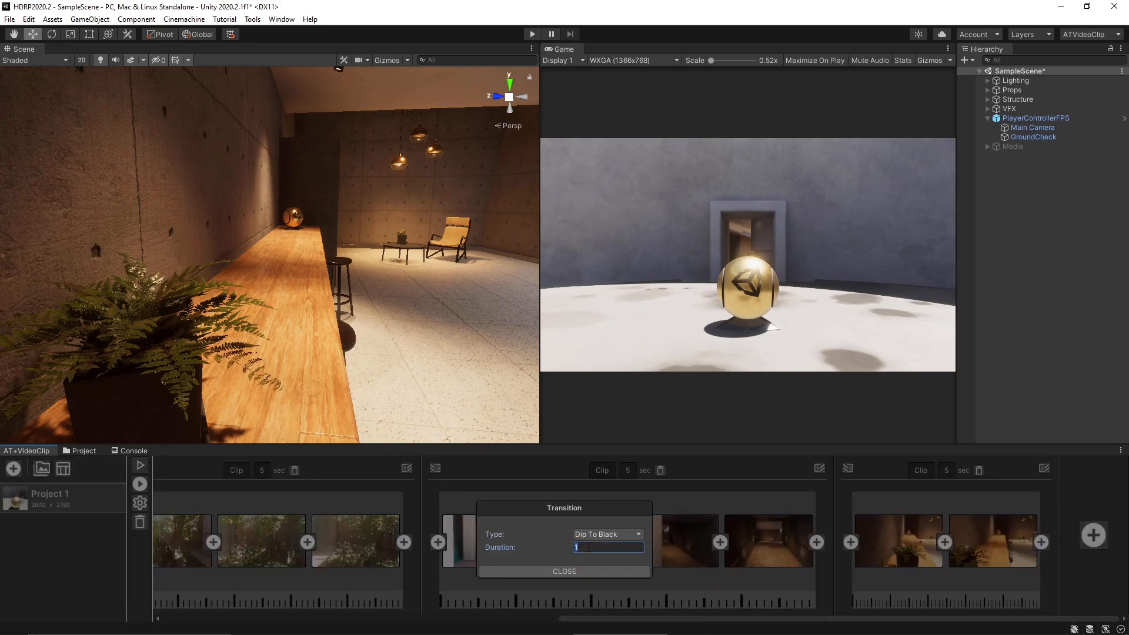
{"action": "left_click", "coordinate": [563, 572]}
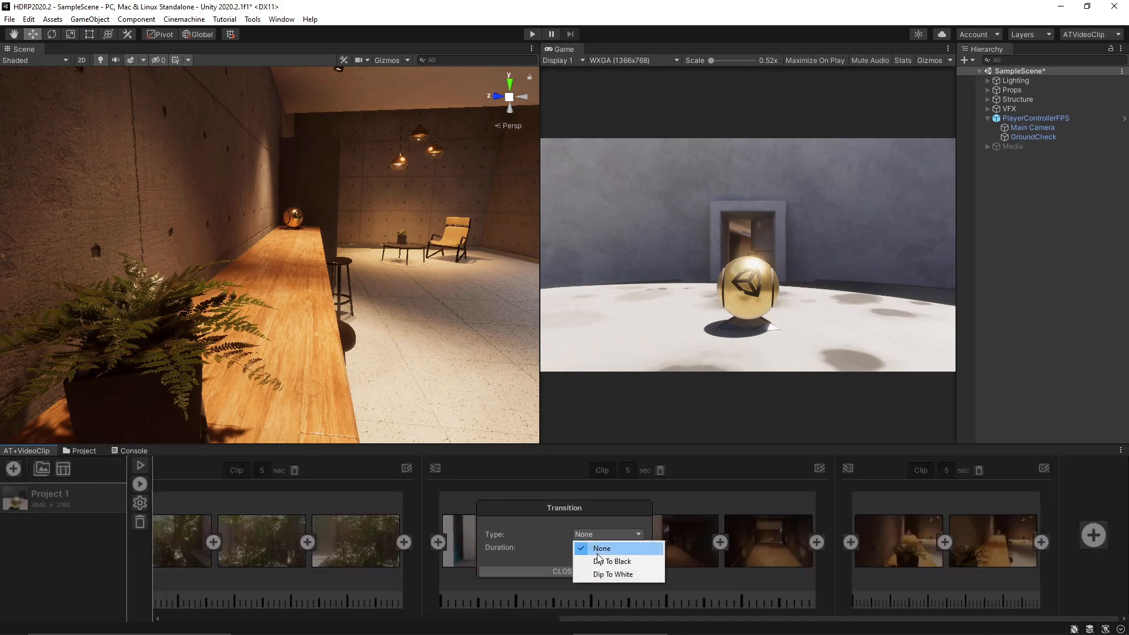
{"action": "left_click", "coordinate": [611, 561]}
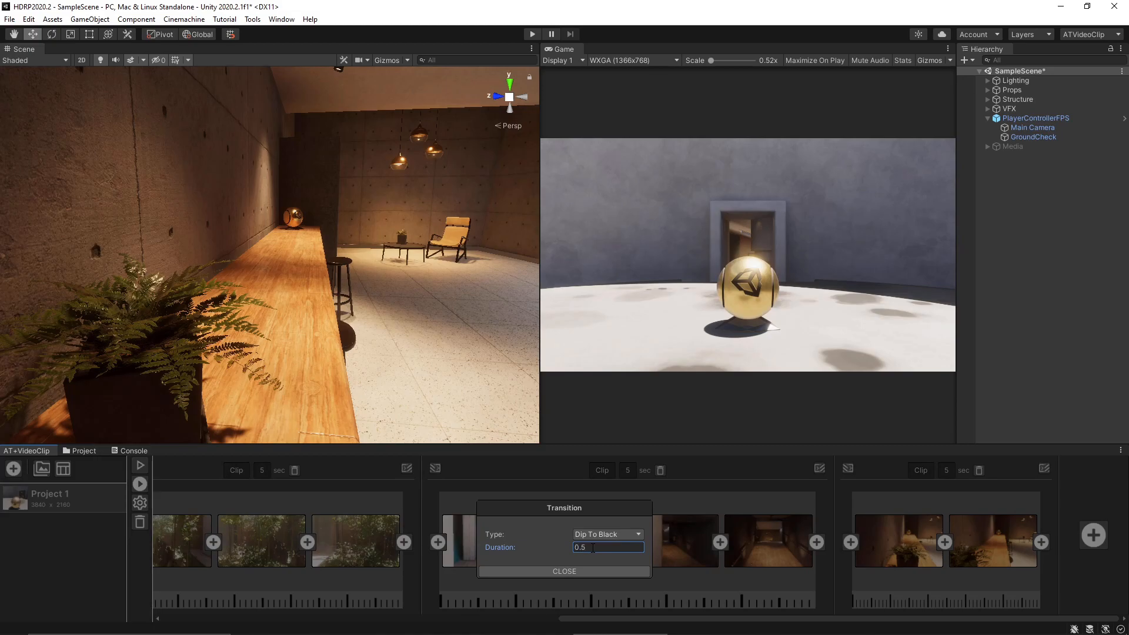
{"action": "left_click", "coordinate": [563, 572]}
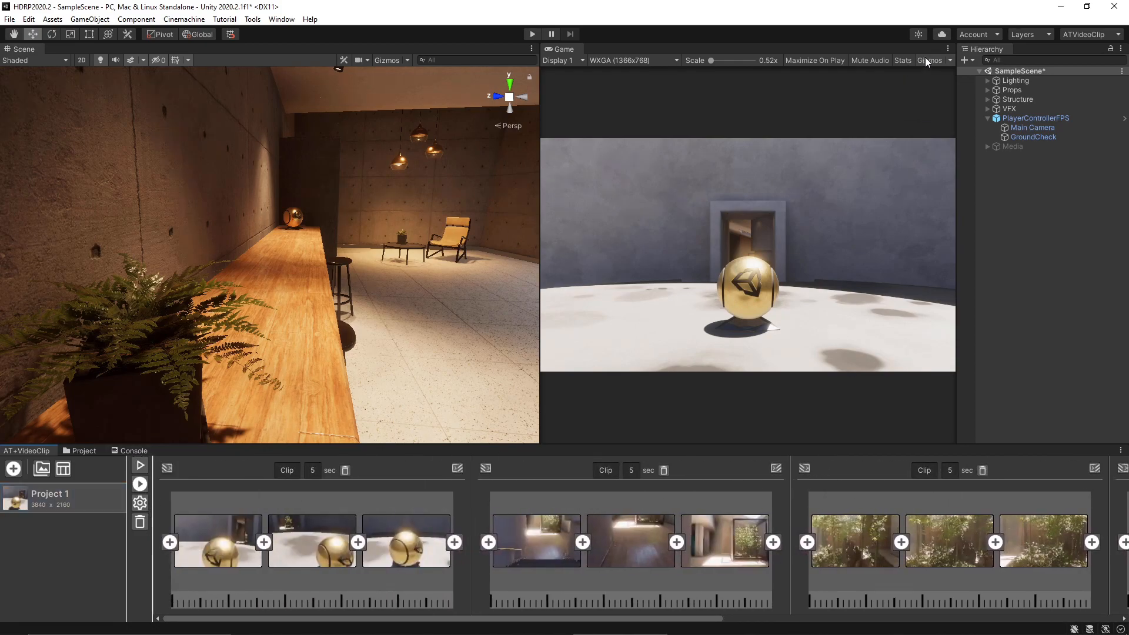
Render Project 1 to 4K with Stats shown over the Game view preview.
{"action": "left_click", "coordinate": [902, 60]}
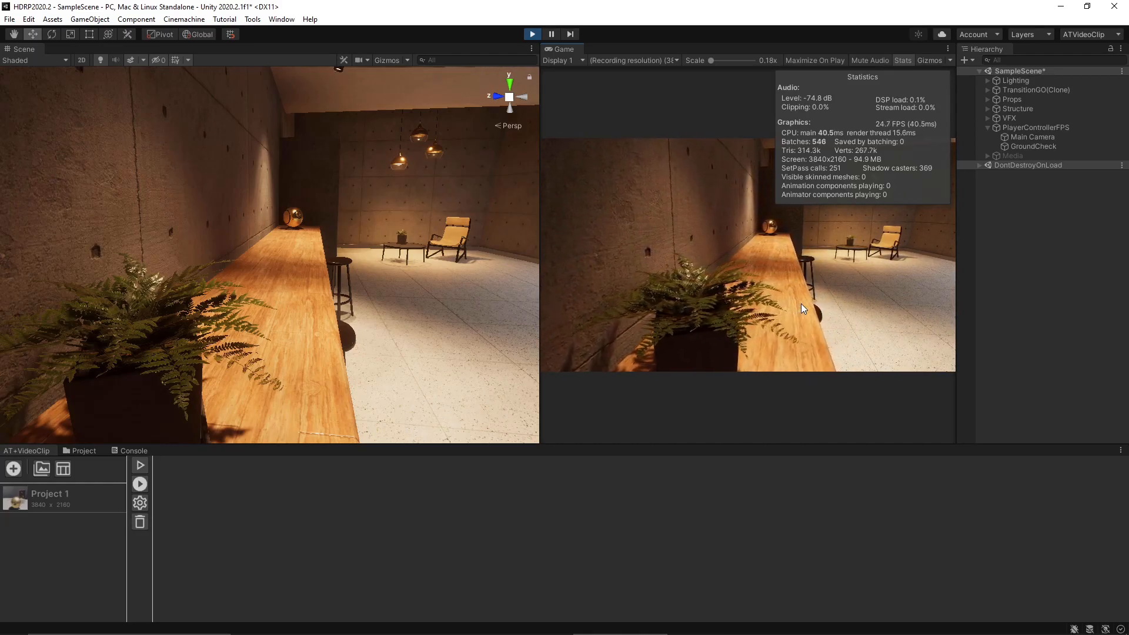
{"action": "left_click", "coordinate": [633, 60]}
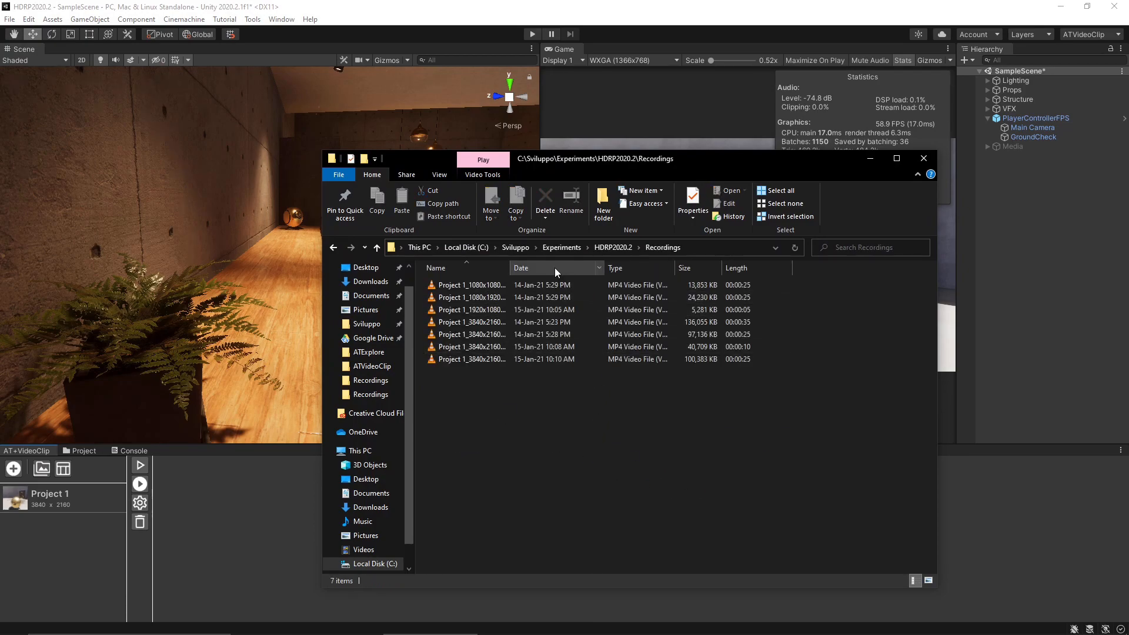
Sort recordings by date and play the newest Project 1_3840x2160 MP4.
{"action": "left_click", "coordinate": [521, 268]}
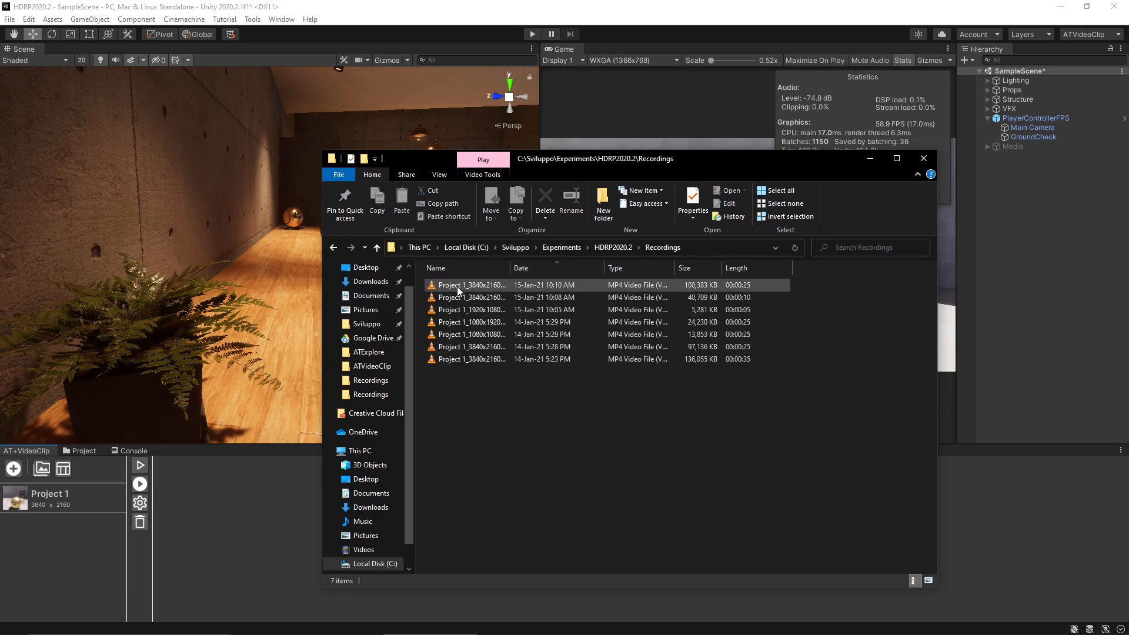
{"action": "double_click", "coordinate": [471, 285]}
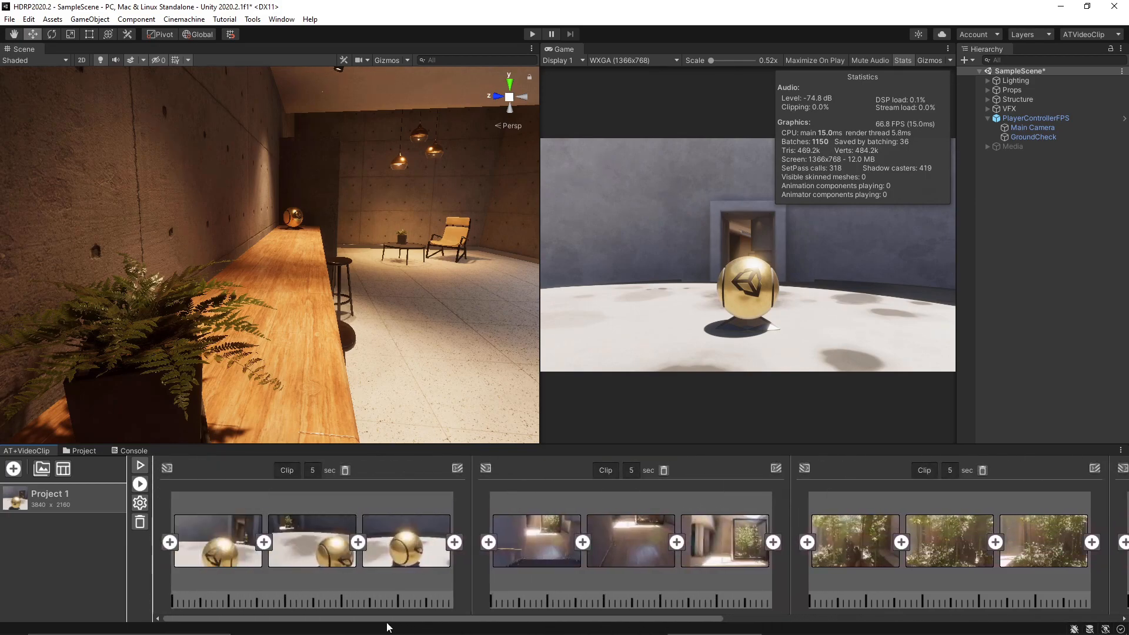
{"action": "mouse_move", "coordinate": [313, 291]}
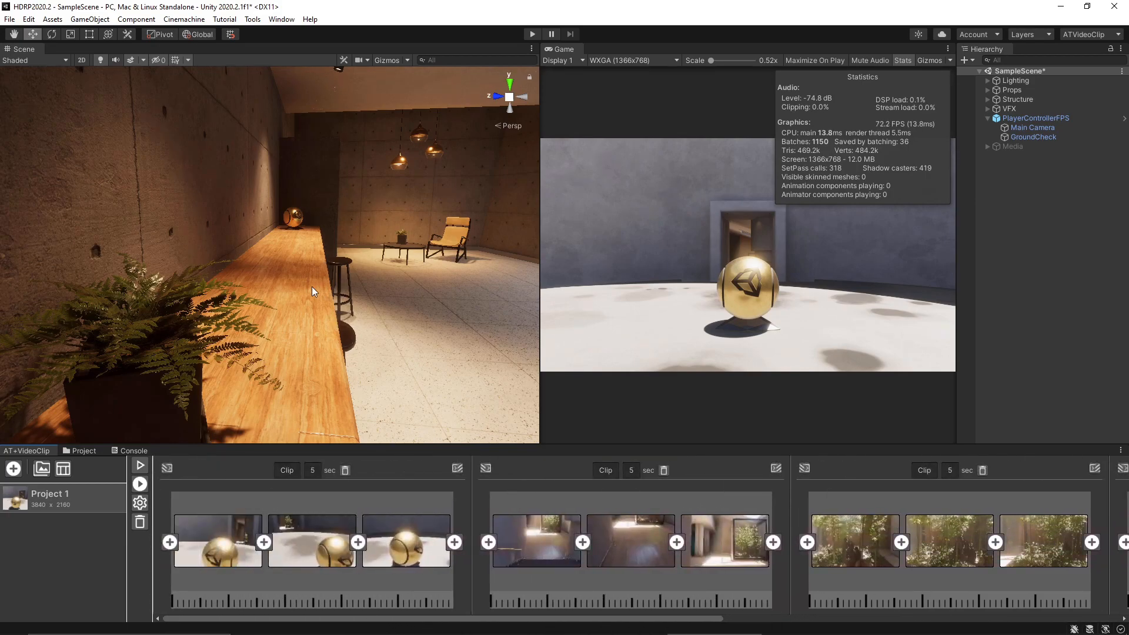
{"action": "left_click_drag", "start_coordinate": [313, 292], "coordinate": [343, 262]}
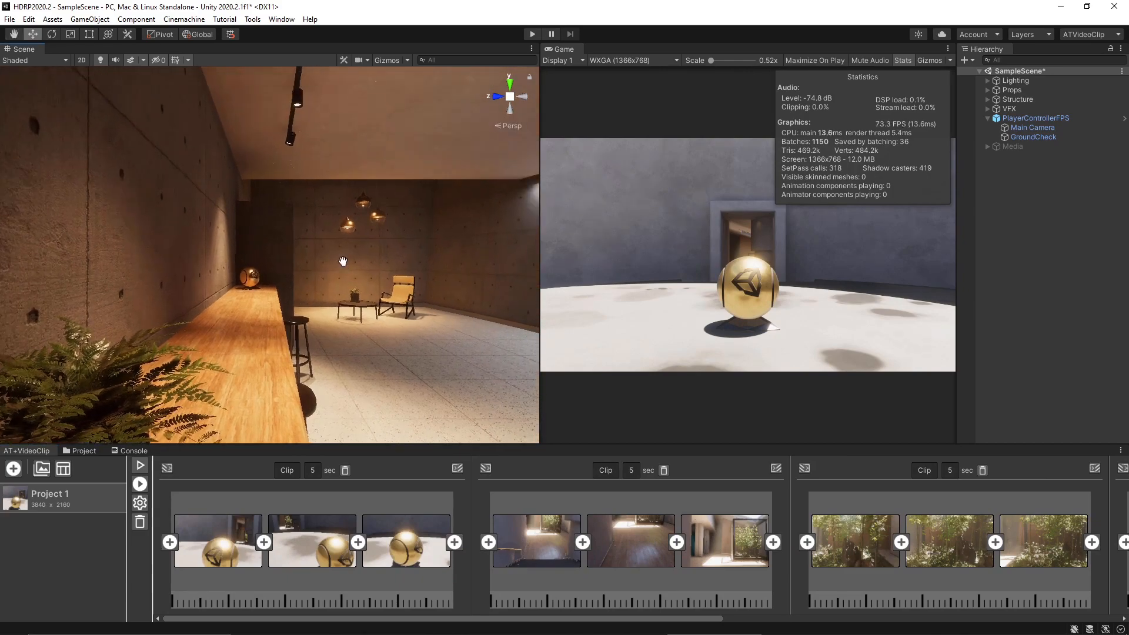